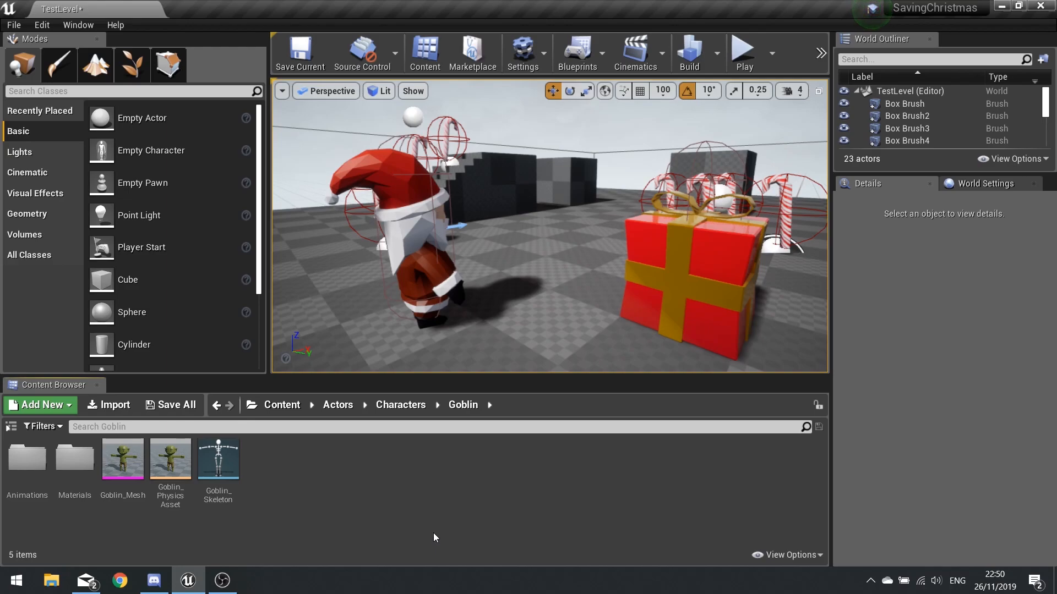
{"action": "mouse_move", "coordinate": [253, 462]}
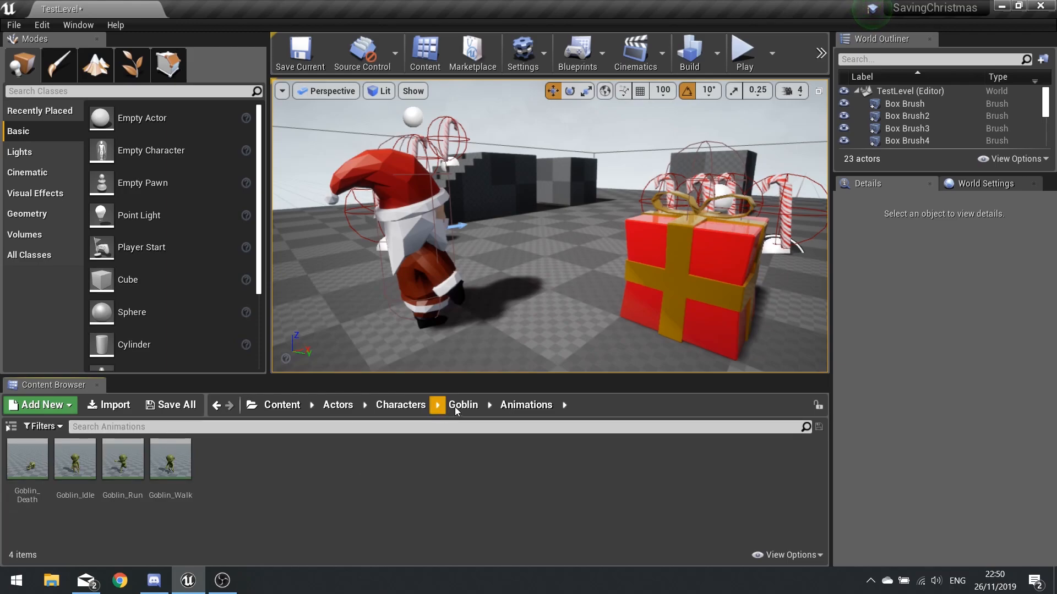
Step: Briefly inspect Goblin_Mesh, then create a Character Blueprint class named Goblin
{"action": "left_click", "coordinate": [437, 406]}
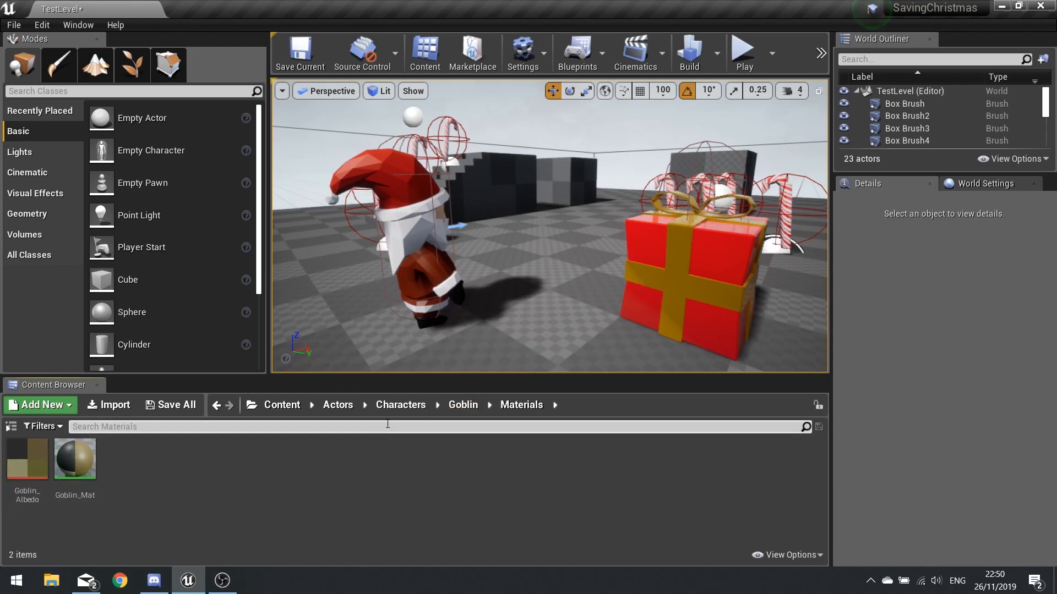
{"action": "left_click", "coordinate": [463, 405]}
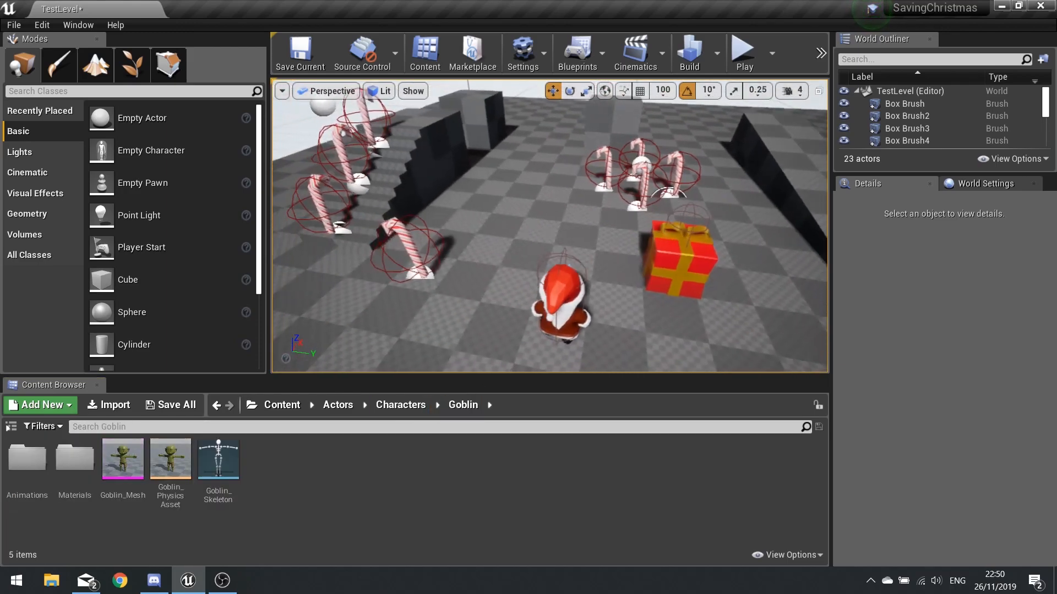
{"action": "double_click", "coordinate": [122, 458]}
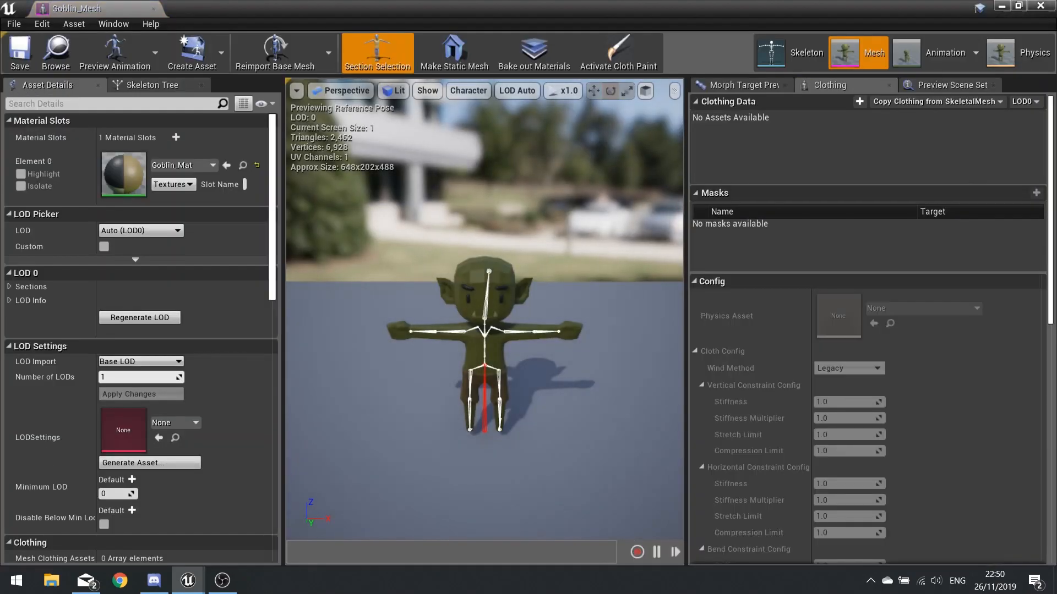
{"action": "left_click", "coordinate": [19, 53]}
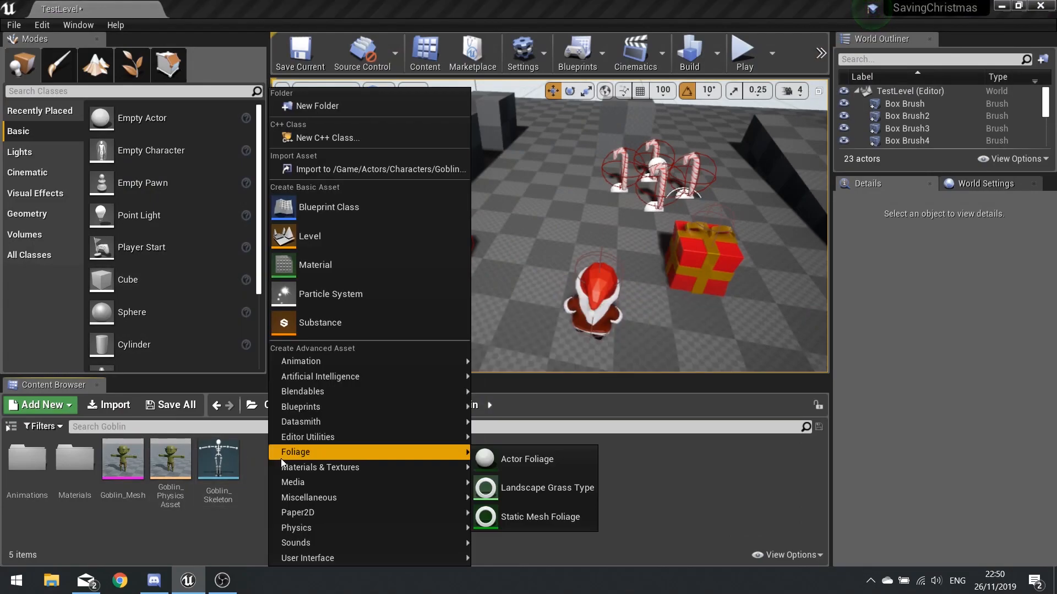
{"action": "left_click", "coordinate": [329, 207]}
{"action": "type", "text": "Go"}
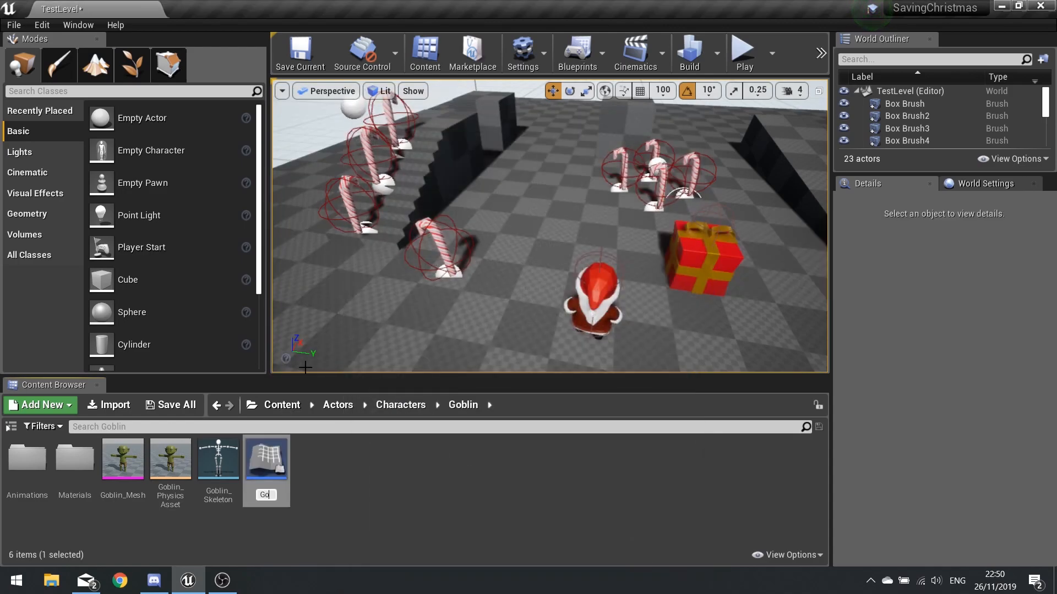
{"action": "left_click", "coordinate": [122, 459]}
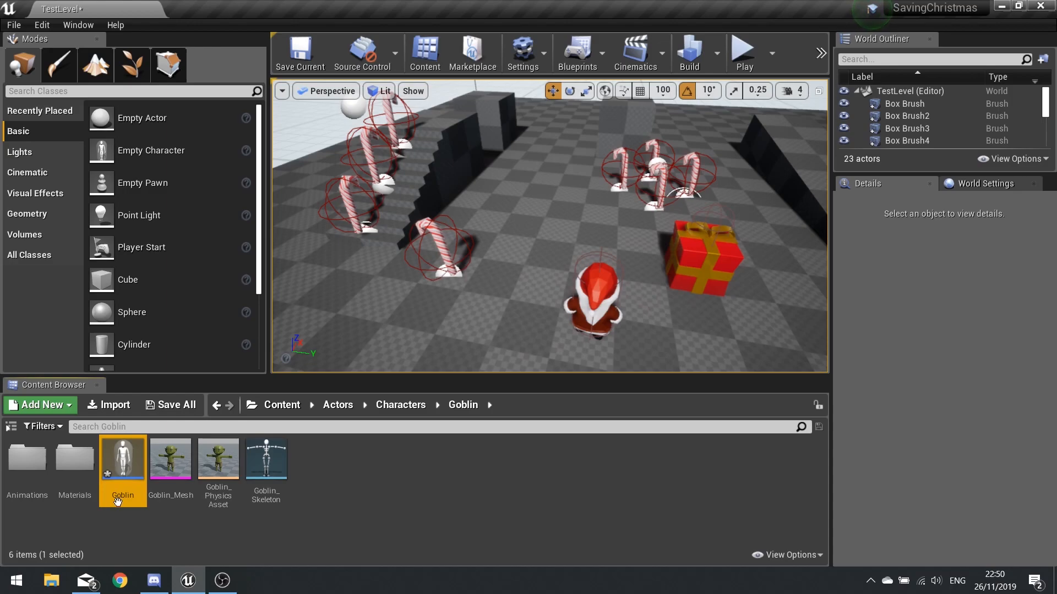
Step: Give the Goblin blueprint's Mesh Goblin_Mesh, fit it into the capsule, and compile
{"action": "double_click", "coordinate": [122, 456]}
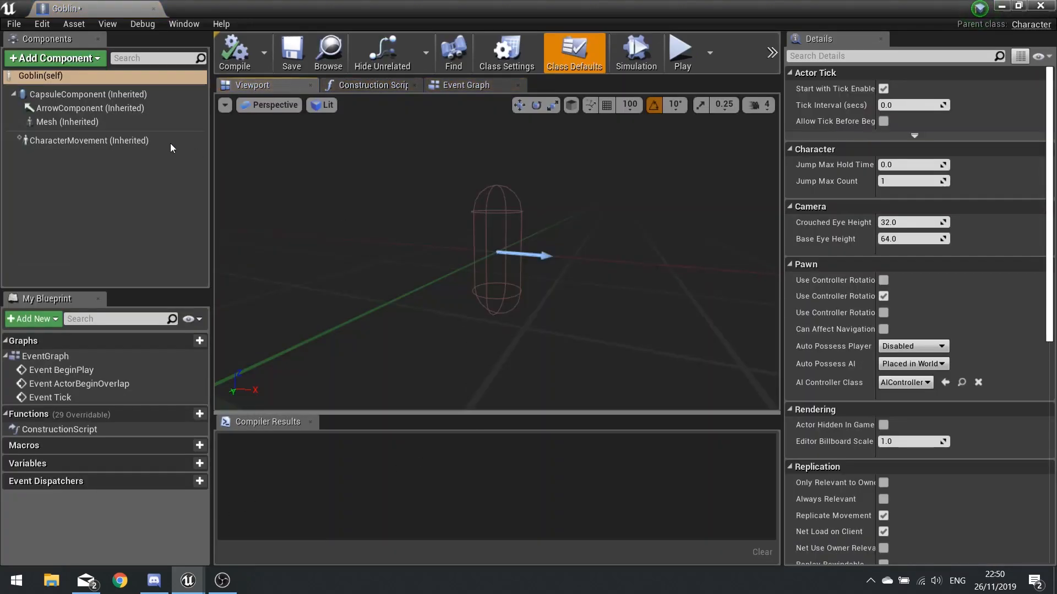
{"action": "left_click", "coordinate": [69, 123]}
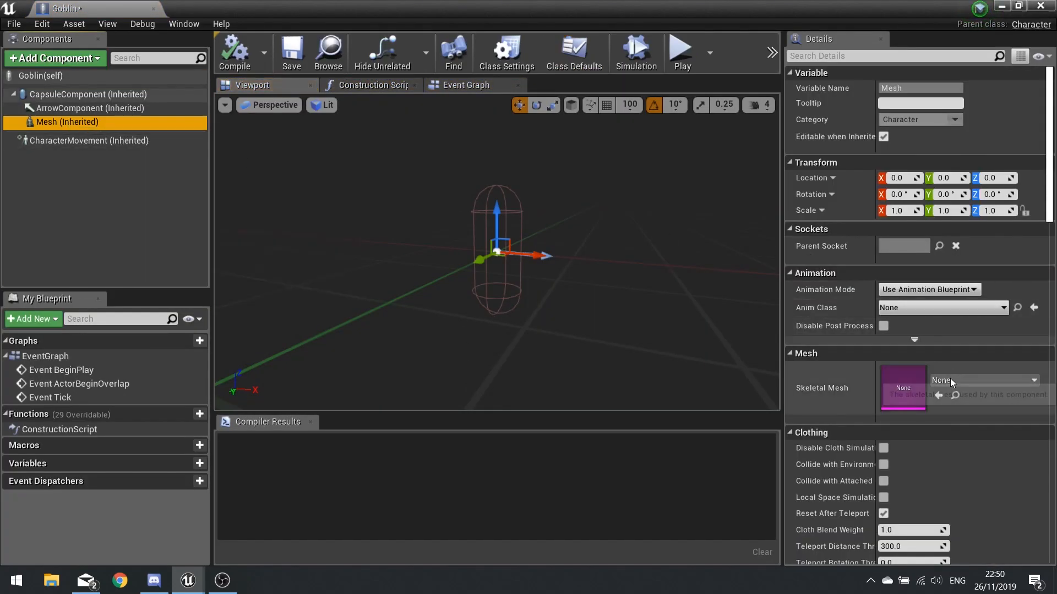
{"action": "left_click", "coordinate": [980, 380]}
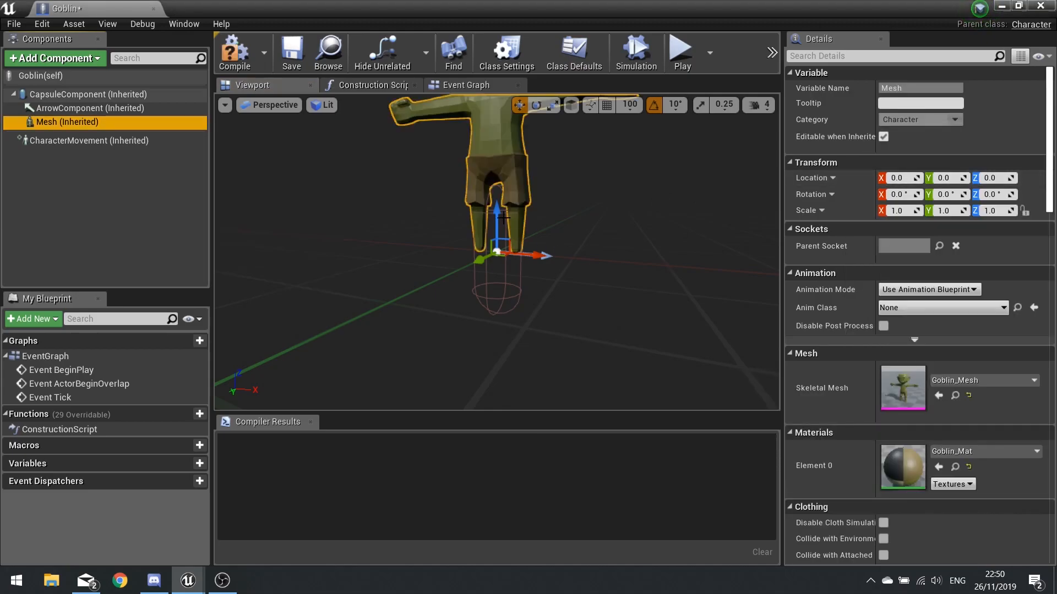
{"action": "left_click_drag", "start_coordinate": [497, 211], "coordinate": [497, 317]}
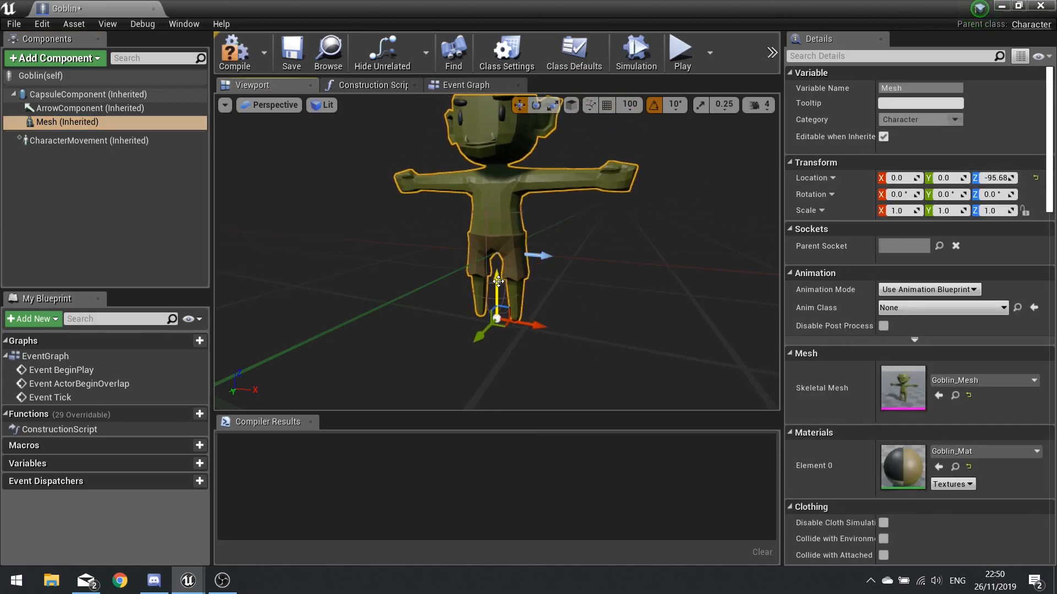
{"action": "left_click_drag", "start_coordinate": [496, 317], "coordinate": [566, 330]}
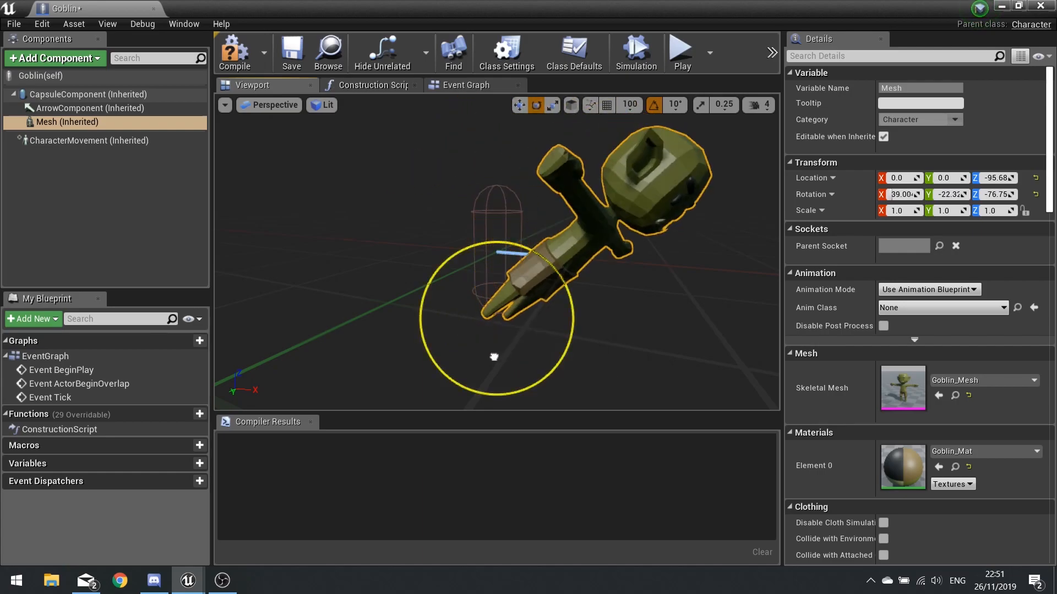
{"action": "key", "text": "ctrl+z"}
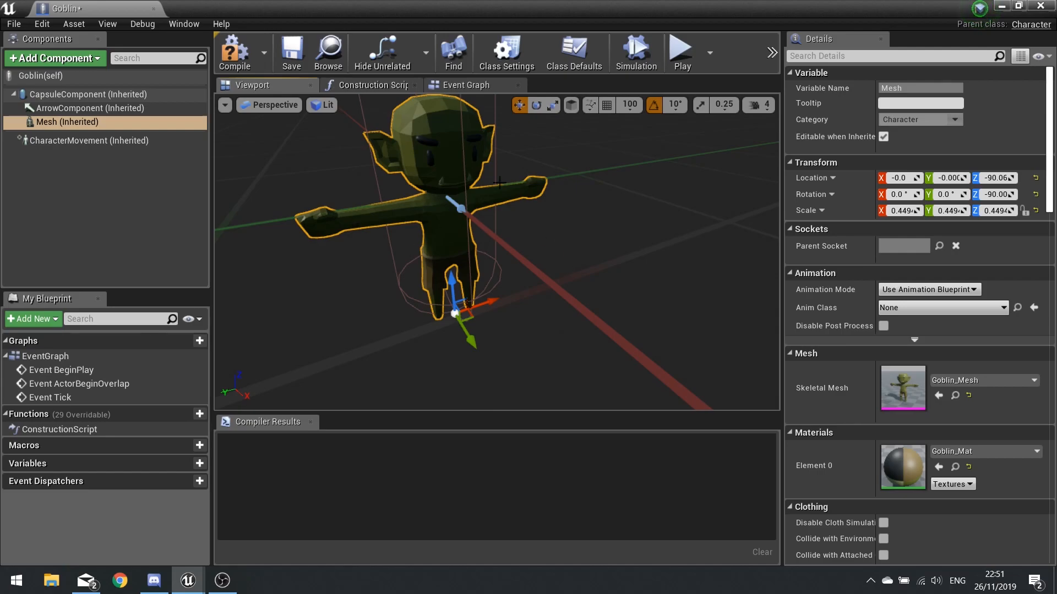
{"action": "left_click", "coordinate": [234, 53]}
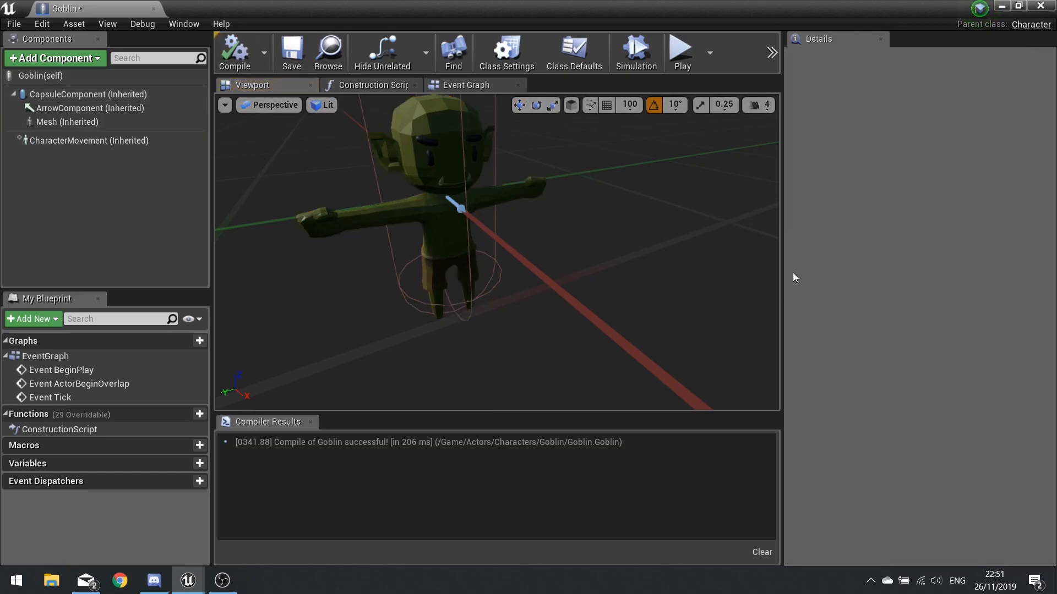
{"action": "mouse_move", "coordinate": [1047, 6]}
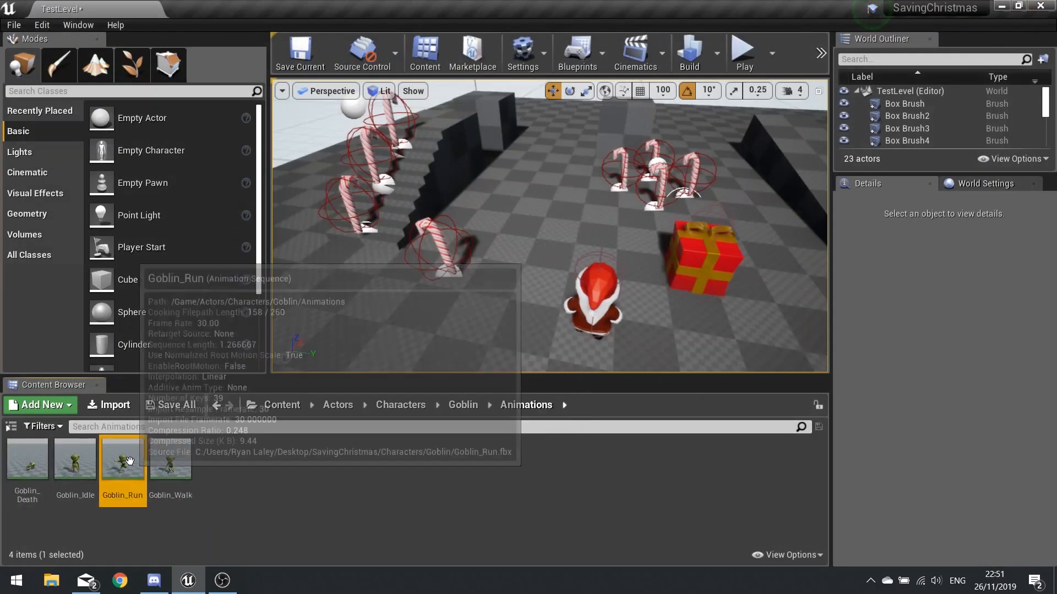
Step: Create a Blend Space 1D for Goblin_Skeleton named GoblinWalk_BS and open it
{"action": "left_click", "coordinate": [171, 459]}
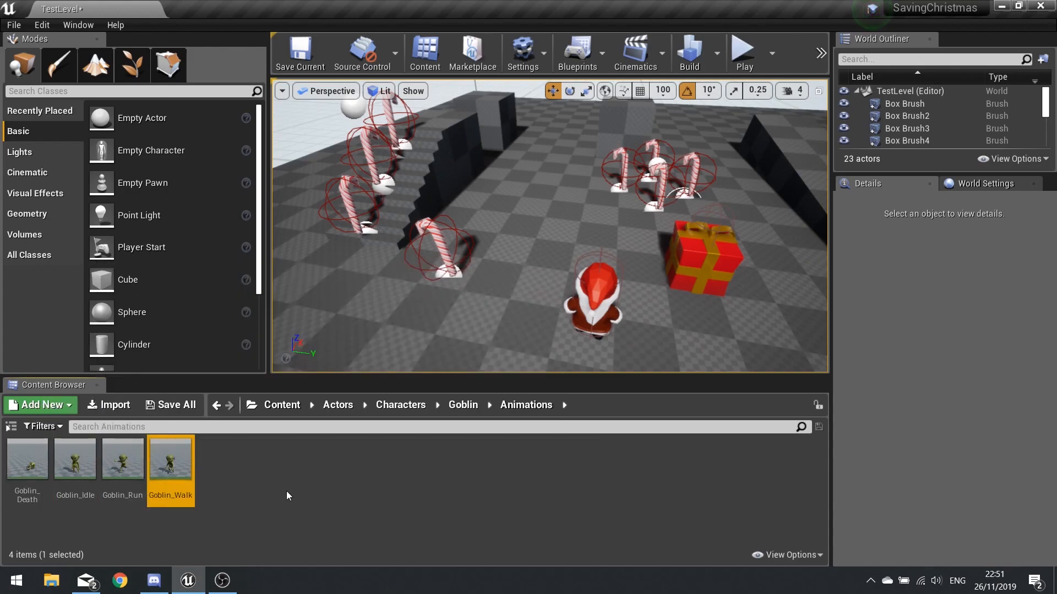
{"action": "left_click", "coordinate": [40, 405]}
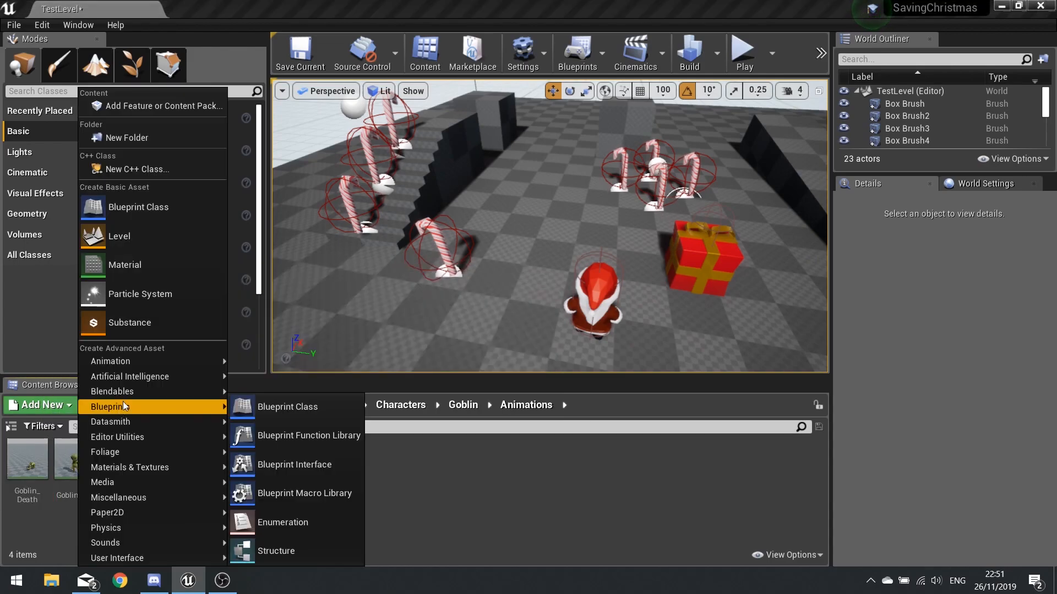
{"action": "mouse_move", "coordinate": [111, 360]}
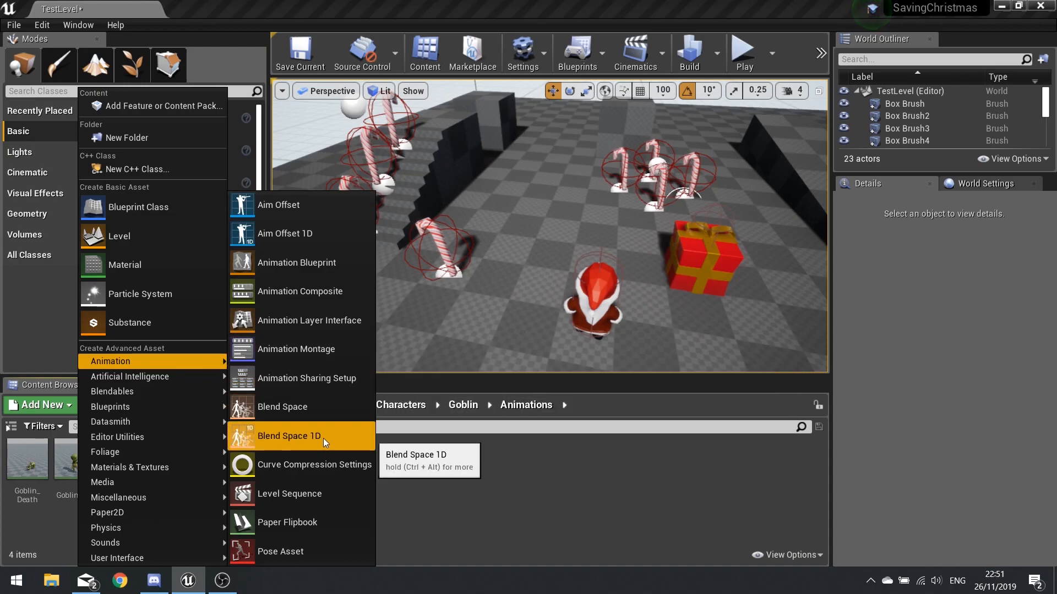
{"action": "left_click", "coordinate": [288, 436]}
{"action": "type", "text": "GoblinWalk_BS"}
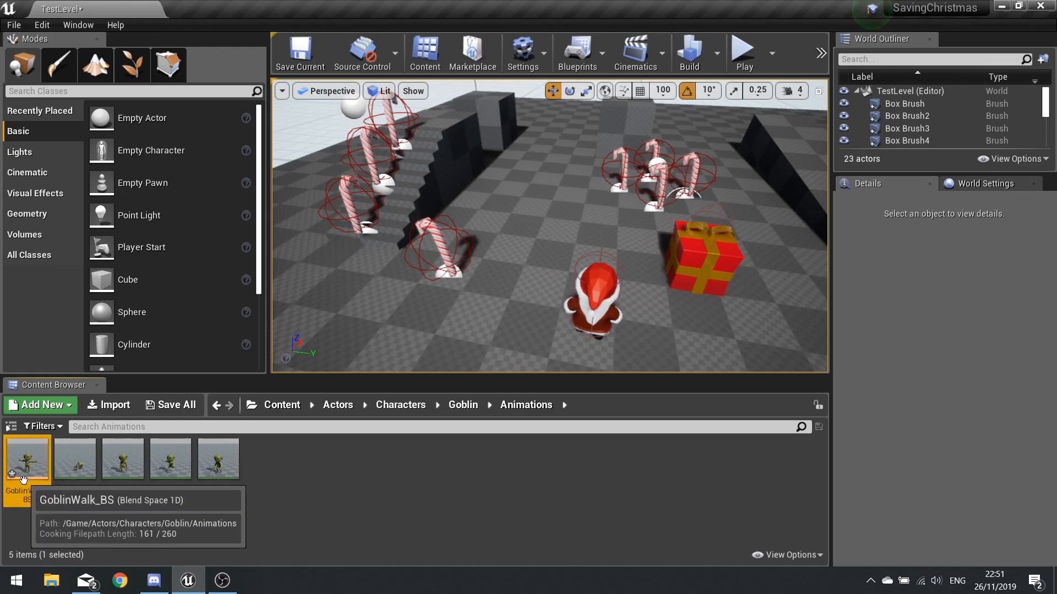
{"action": "double_click", "coordinate": [27, 458]}
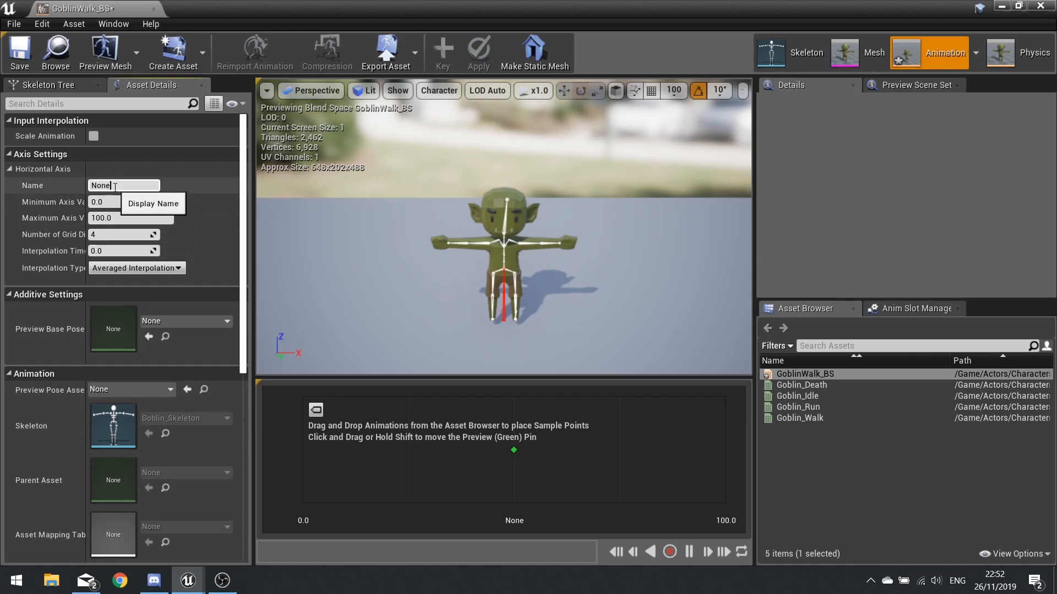
Step: Name the blend space axis Speed with maximum 400, then preview the idle-walk-run blend
{"action": "type", "text": "Spee"}
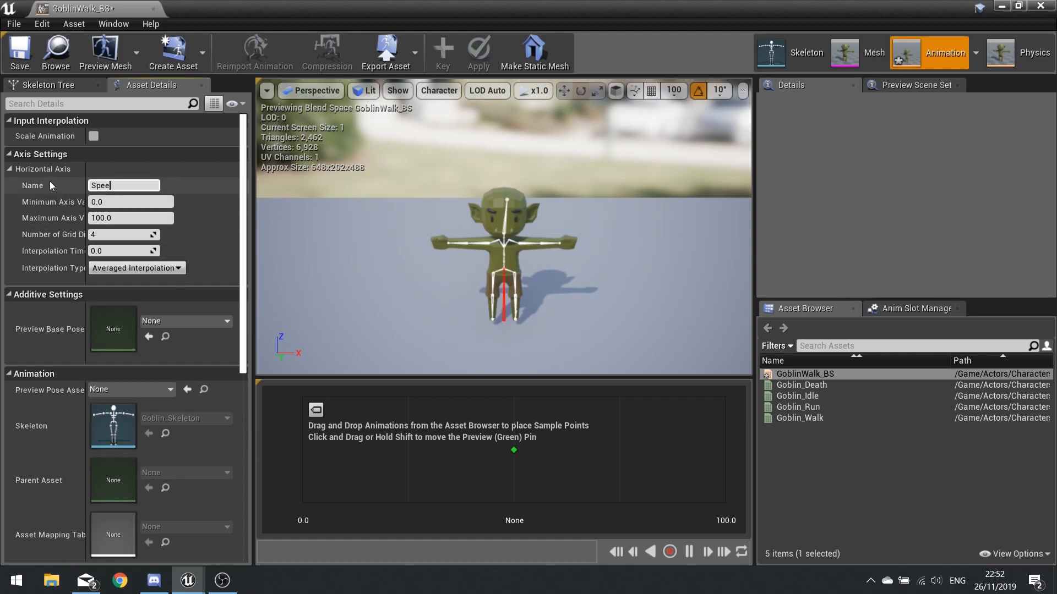
{"action": "left_click", "coordinate": [130, 218]}
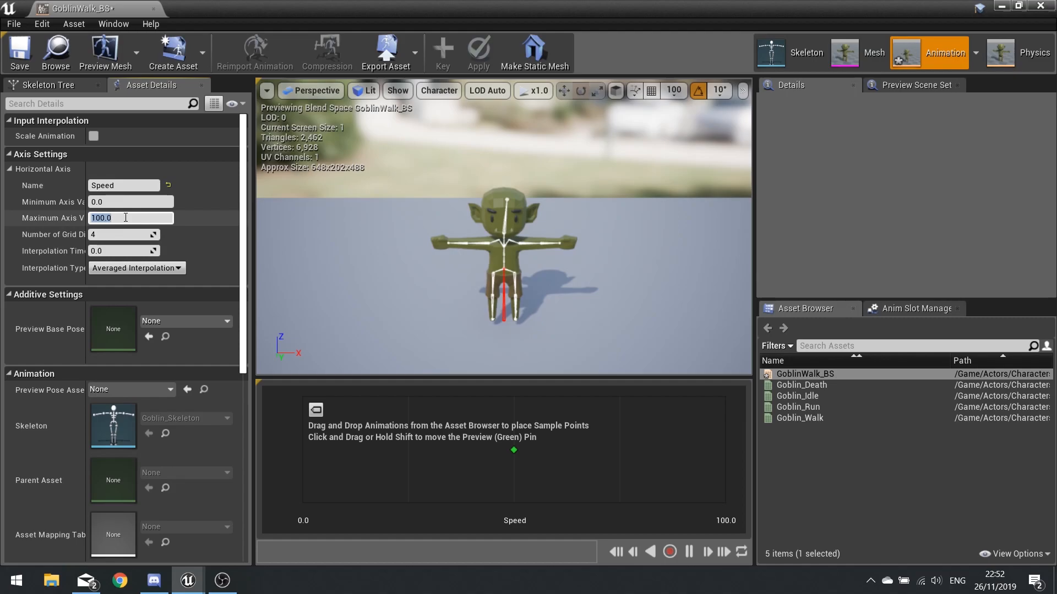
{"action": "type", "text": "400.0"}
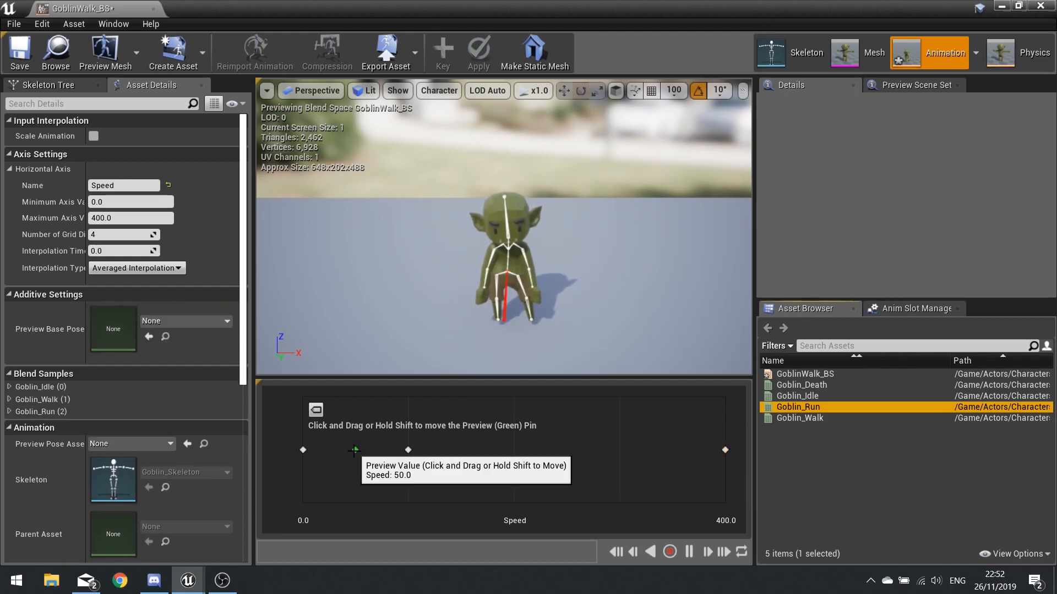
{"action": "left_click_drag", "start_coordinate": [353, 450], "coordinate": [612, 448]}
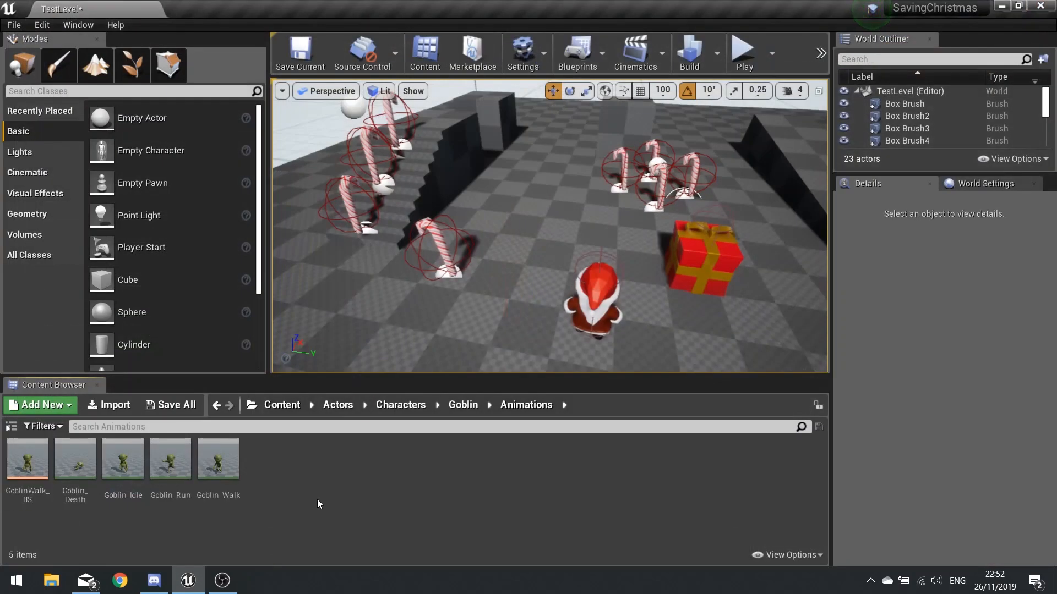
Step: Create an Animation Blueprint targeting Goblin_Skeleton and name it Goblin_Anim
{"action": "left_click", "coordinate": [40, 405]}
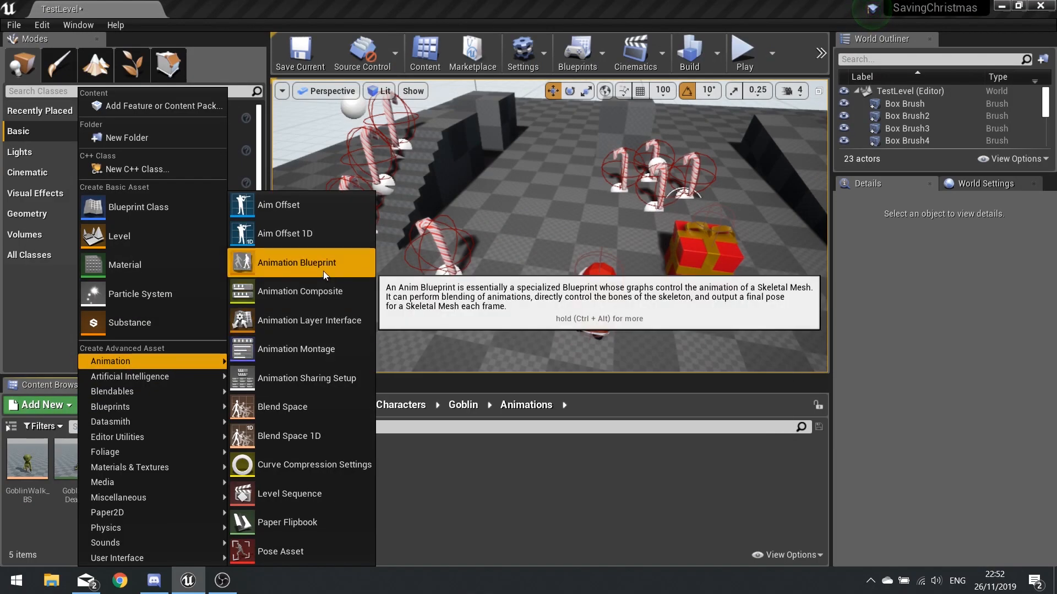
{"action": "left_click", "coordinate": [296, 262]}
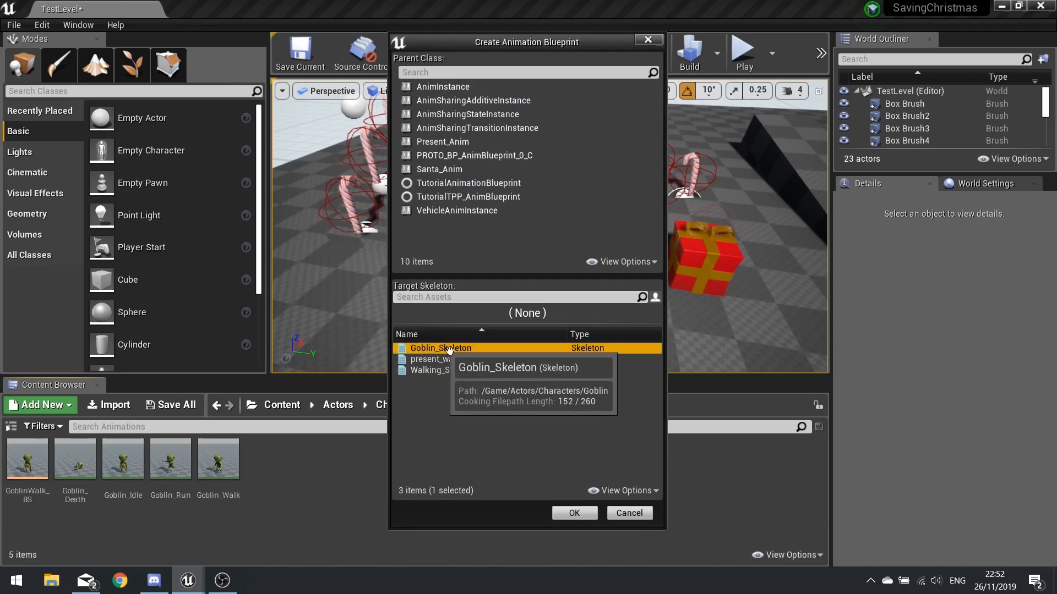
{"action": "left_click", "coordinate": [572, 513]}
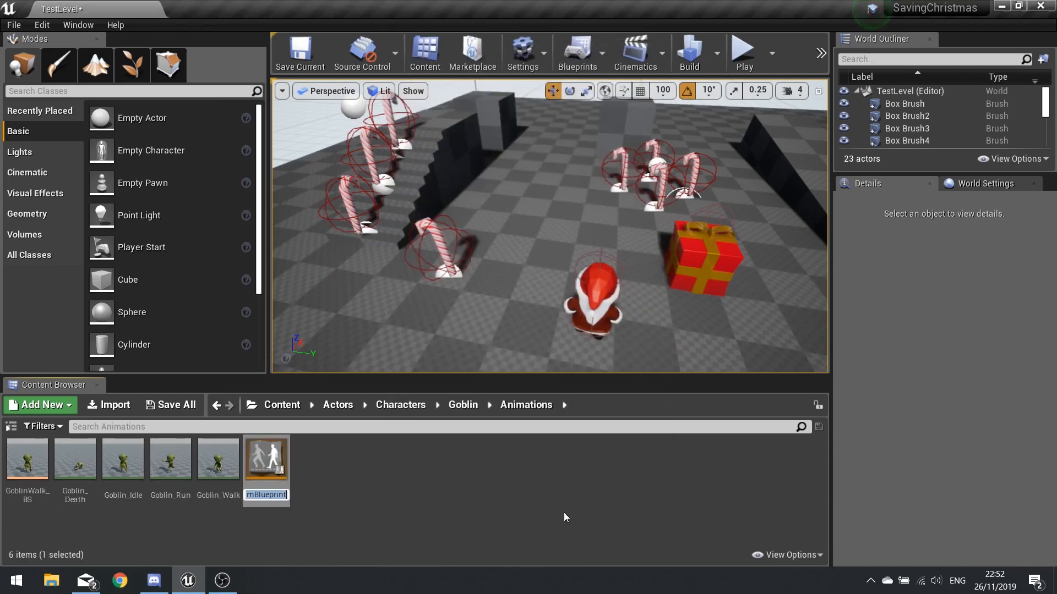
{"action": "type", "text": "Go"}
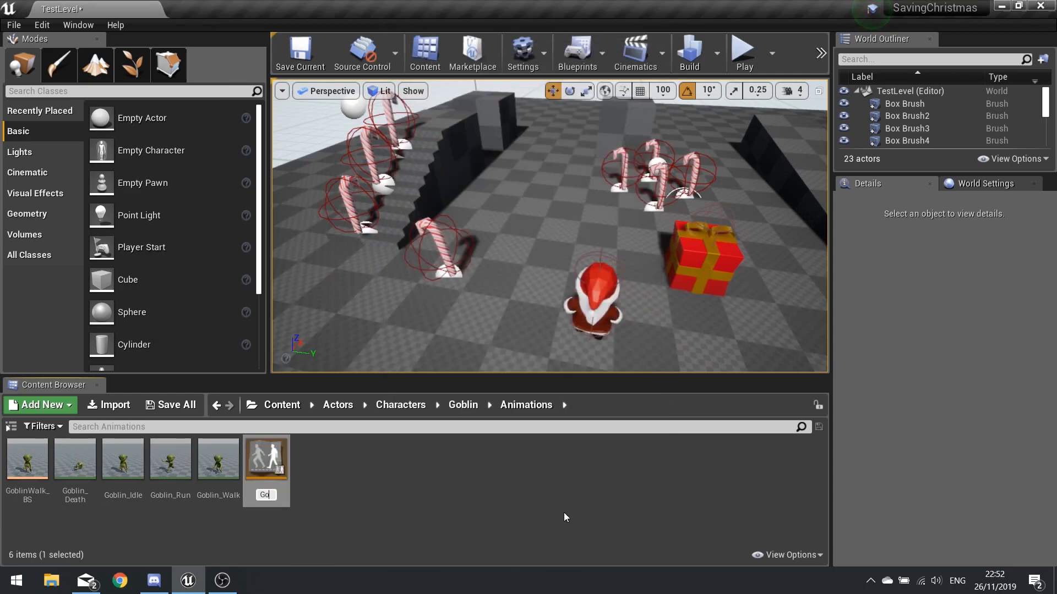
{"action": "type", "text": "Goblin_Anim"}
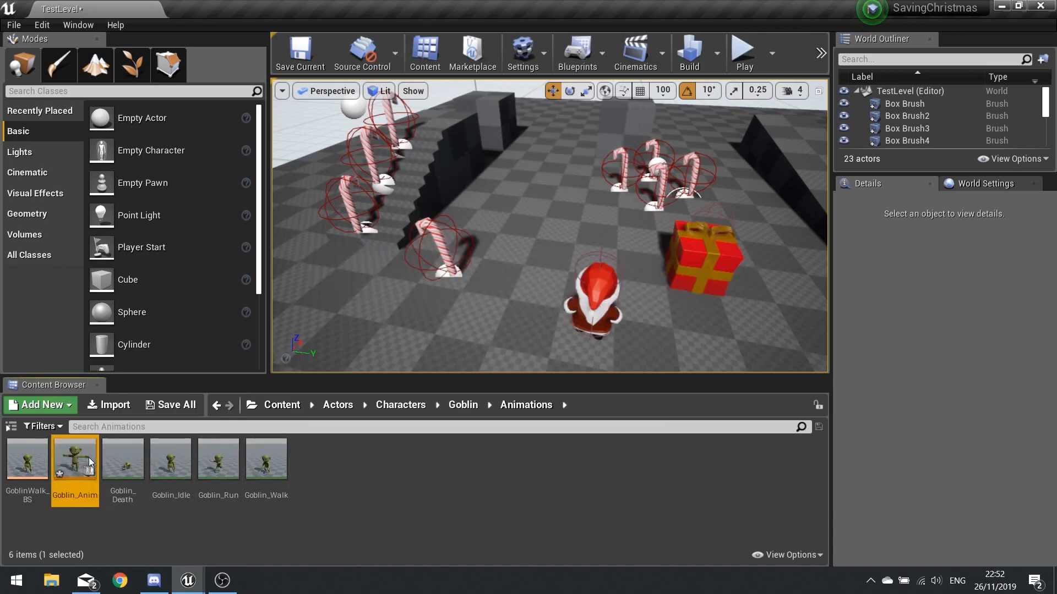
Step: Wire GoblinWalk_BS into Output Pose, drive it with a float Speed variable, and compile
{"action": "double_click", "coordinate": [74, 458]}
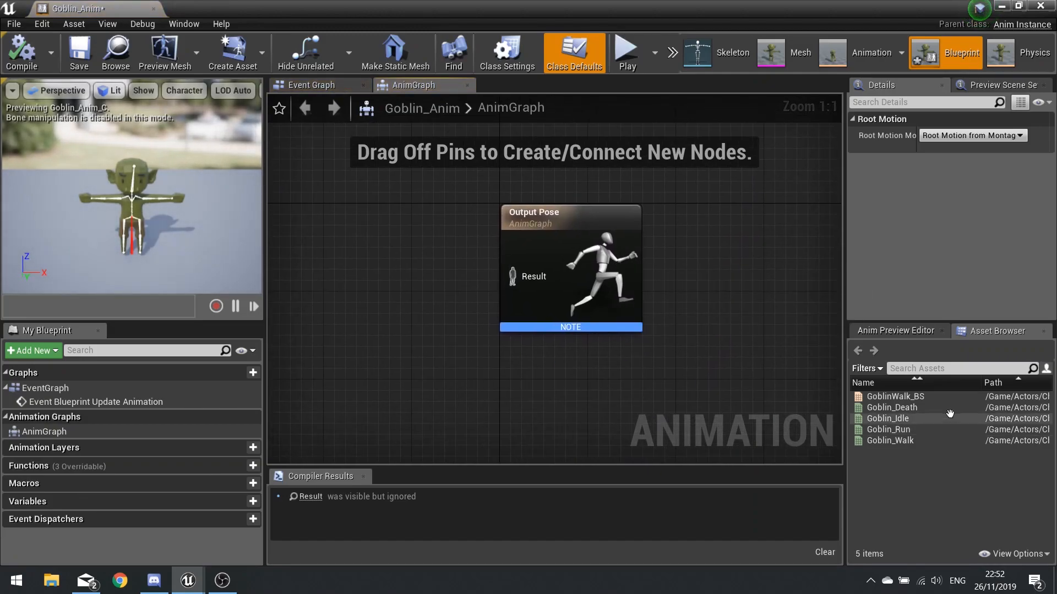
{"action": "left_click", "coordinate": [895, 397]}
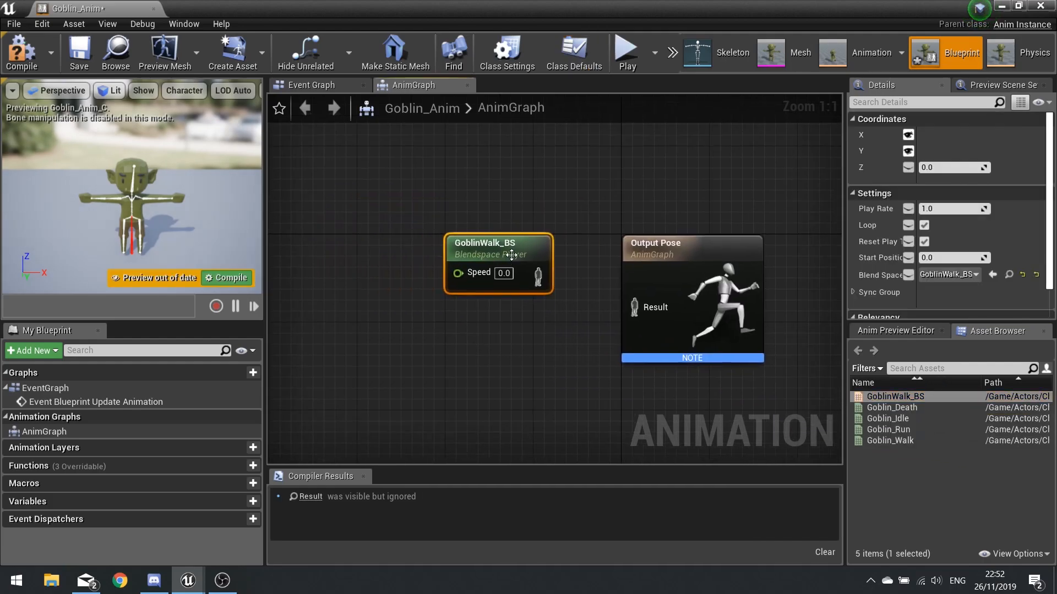
{"action": "left_click_drag", "start_coordinate": [498, 263], "coordinate": [474, 284]}
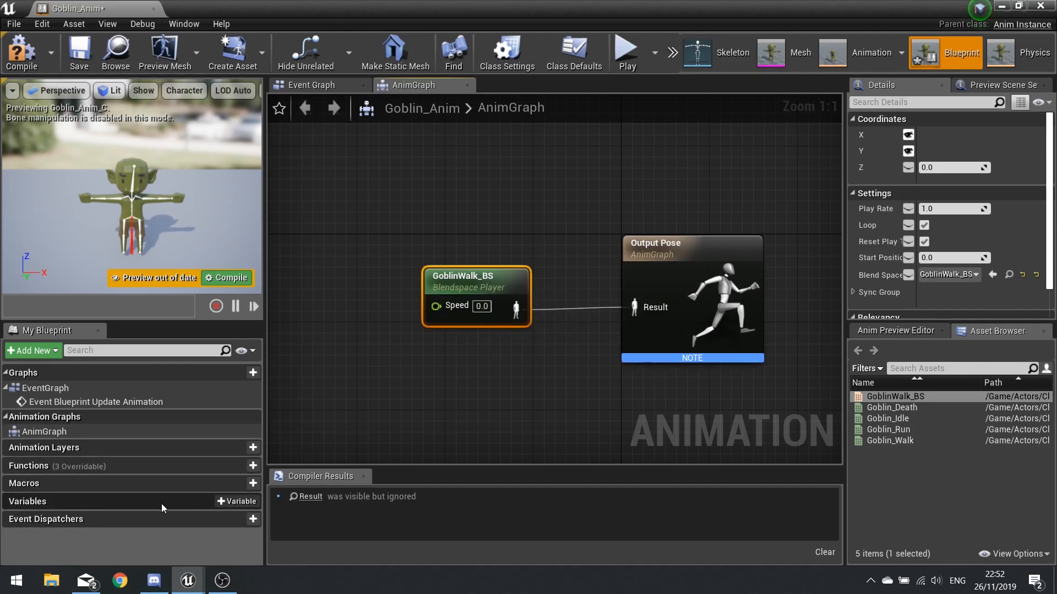
{"action": "left_click", "coordinate": [237, 502]}
{"action": "type", "text": "Speed"}
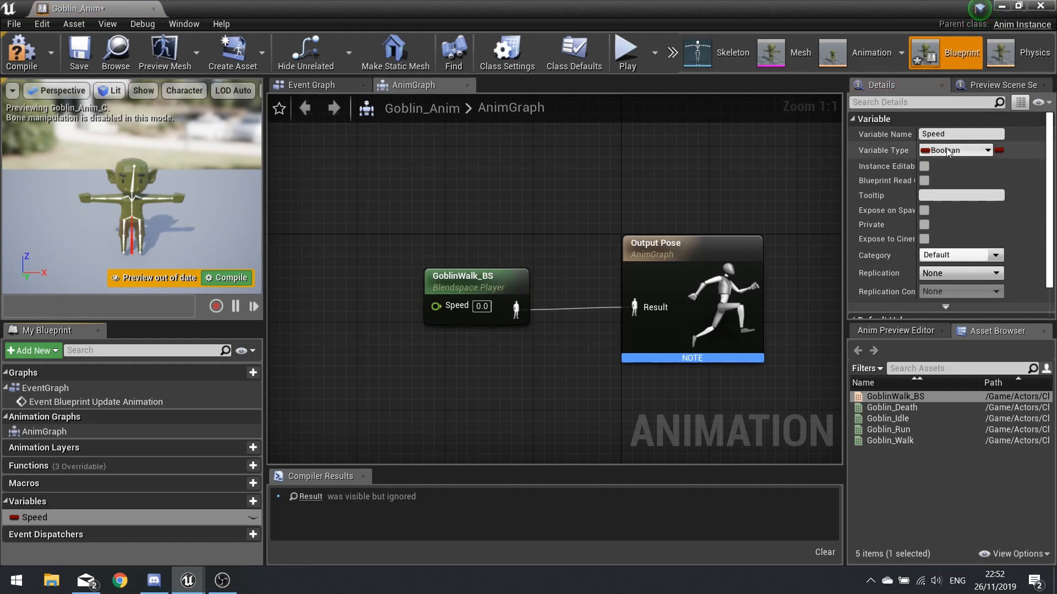
{"action": "left_click", "coordinate": [952, 150]}
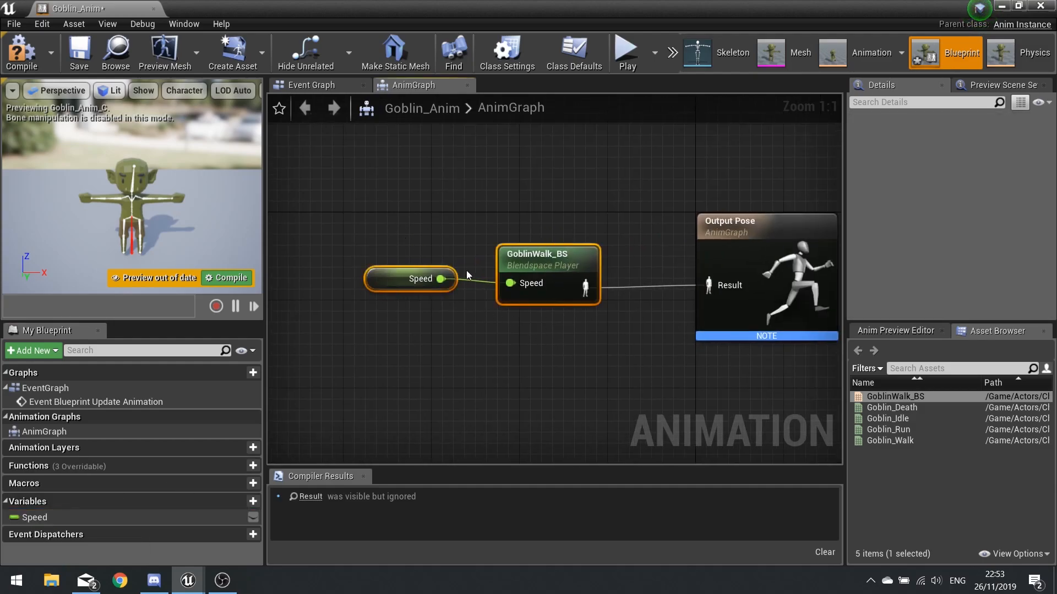
{"action": "left_click", "coordinate": [22, 53]}
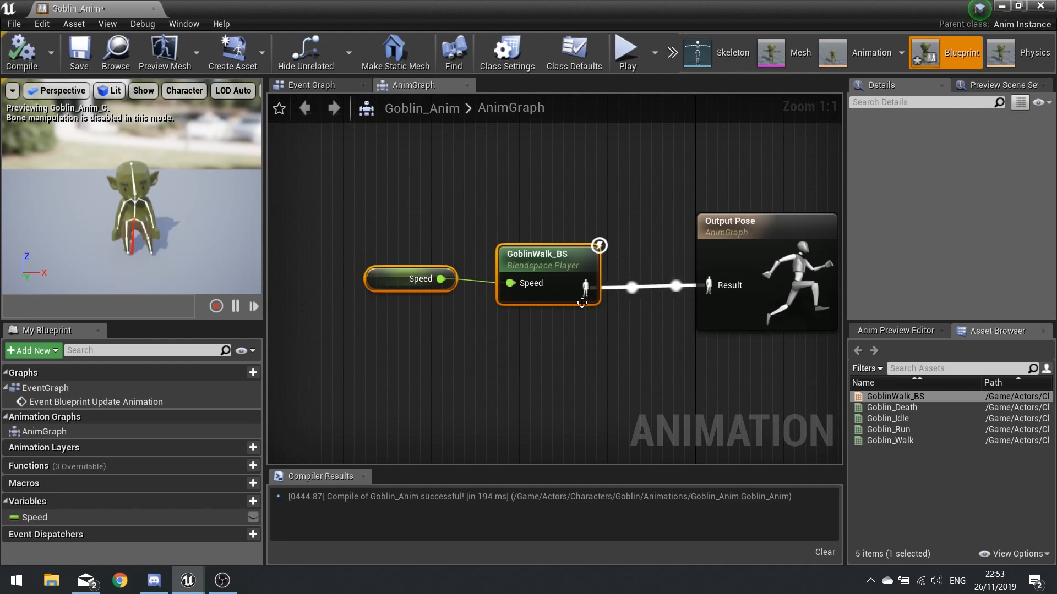
{"action": "mouse_move", "coordinate": [312, 85]}
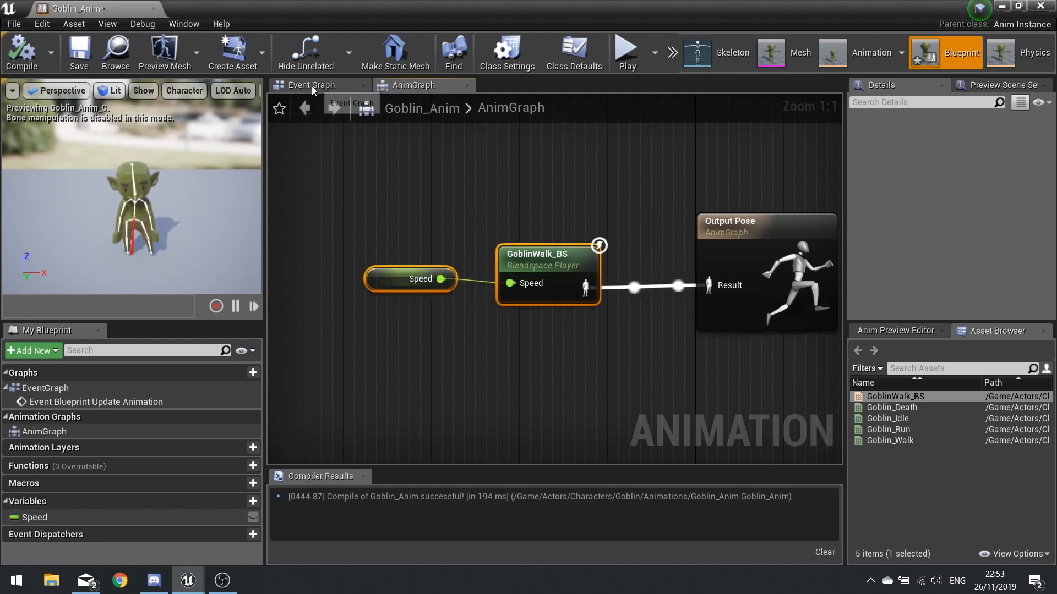
Step: In the Event Graph, add Try Get Pawn Owner, an Is Valid check and Get Movement Component
{"action": "left_click", "coordinate": [312, 85]}
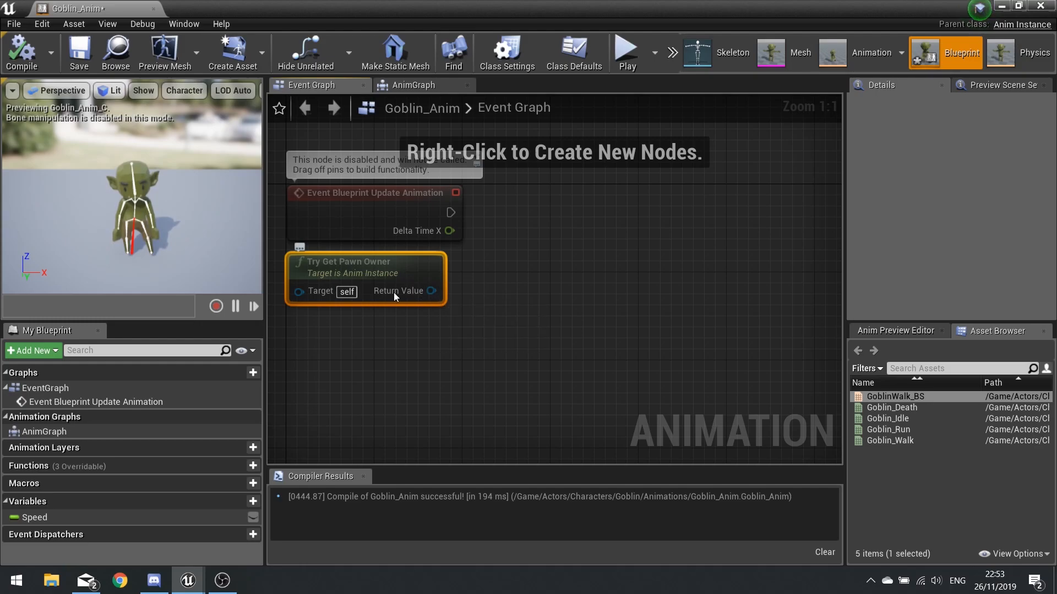
{"action": "mouse_move", "coordinate": [432, 290]}
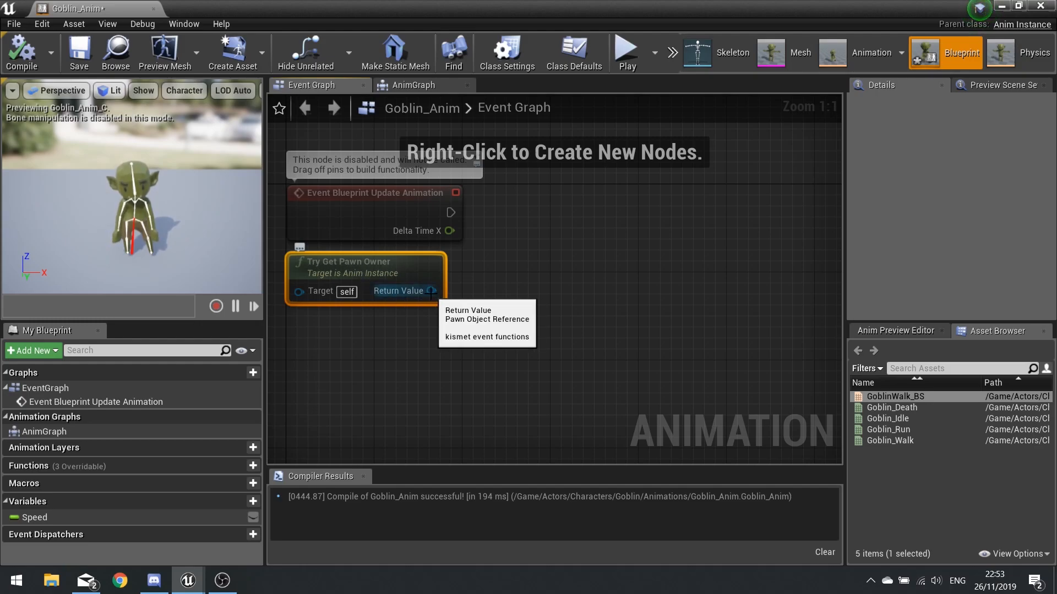
{"action": "type", "text": "isvalid"}
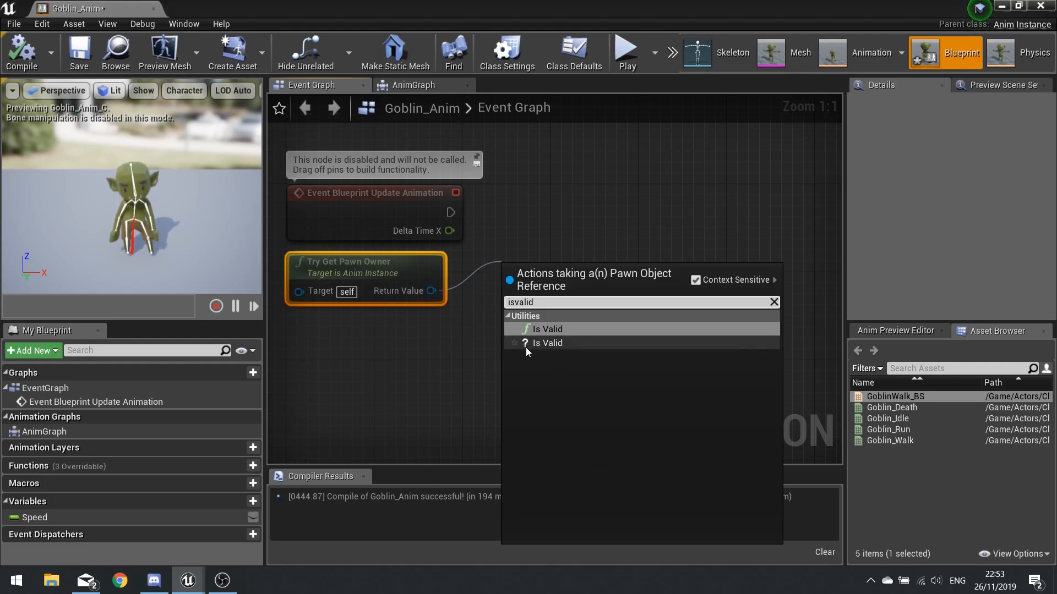
{"action": "left_click", "coordinate": [546, 342]}
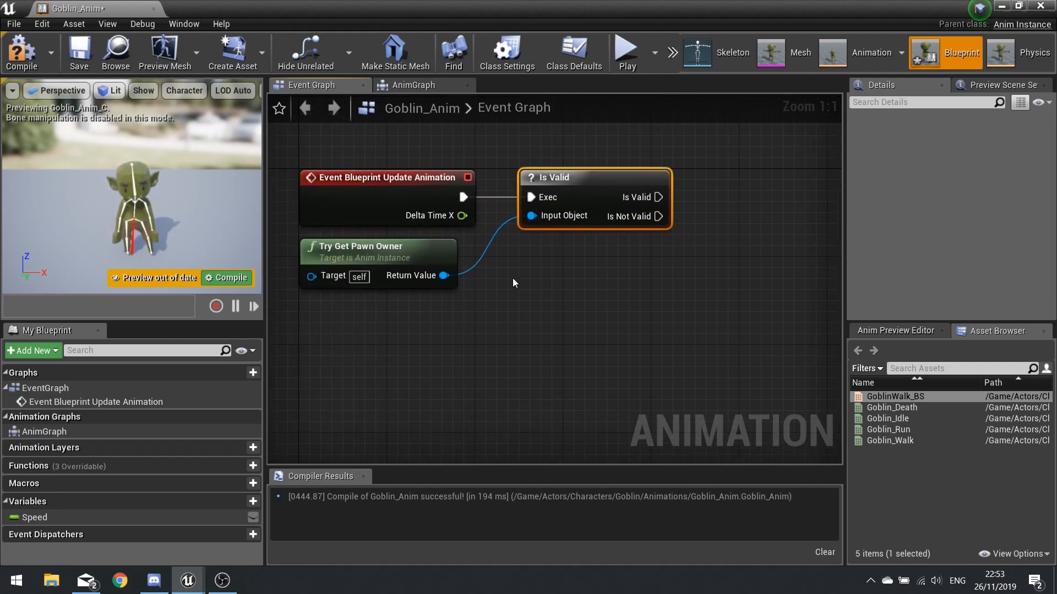
{"action": "left_click_drag", "start_coordinate": [444, 276], "coordinate": [563, 347]}
{"action": "type", "text": "get mov"}
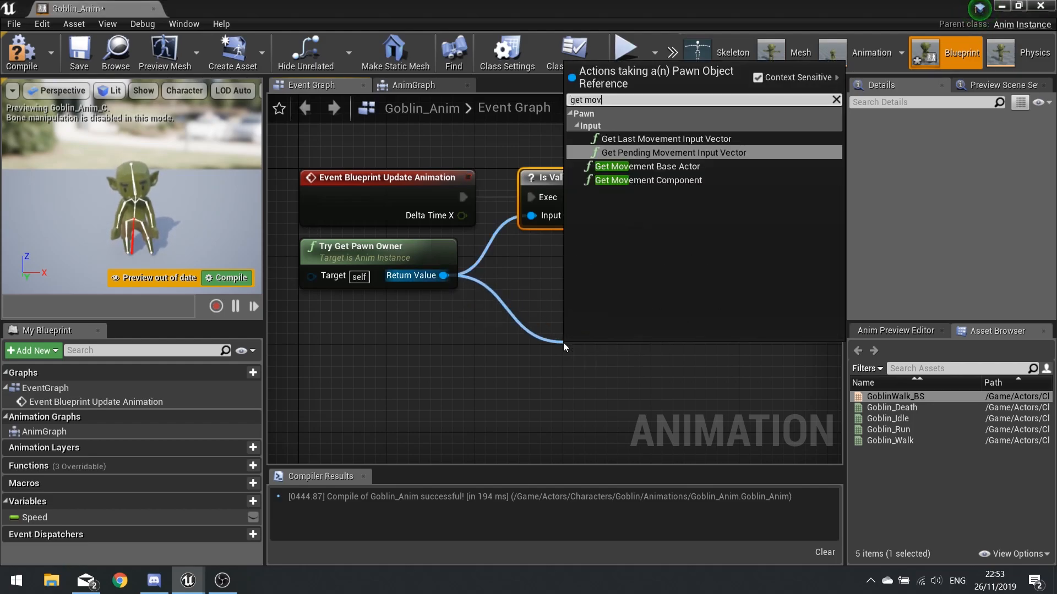
{"action": "left_click", "coordinate": [648, 180]}
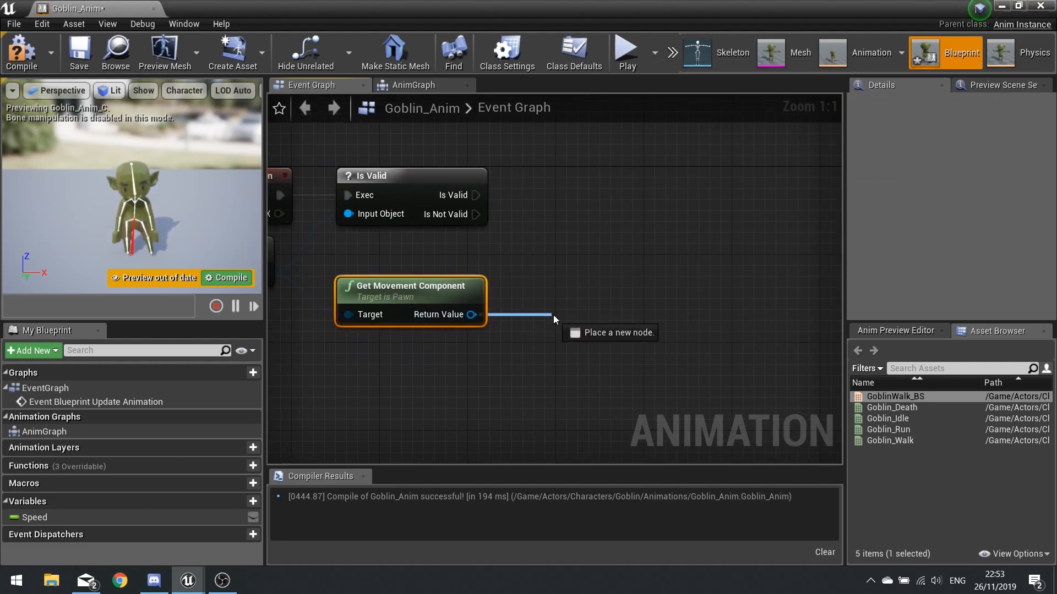
Step: Set Speed from VectorLength of Get Velocity, then return to the level editor
{"action": "type", "text": "get veloc"}
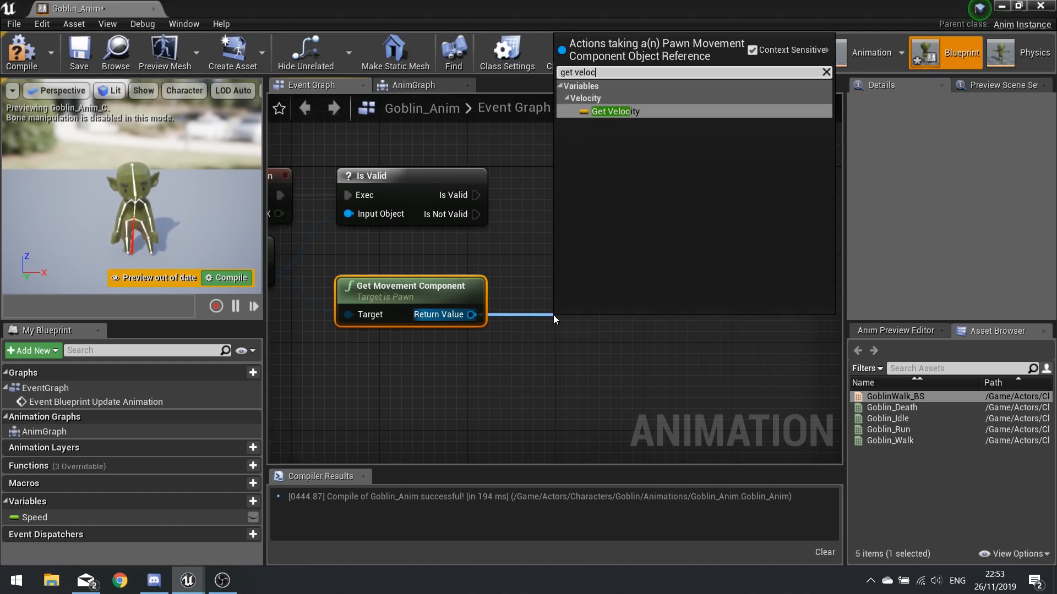
{"action": "left_click", "coordinate": [607, 111]}
{"action": "type", "text": "vectorle"}
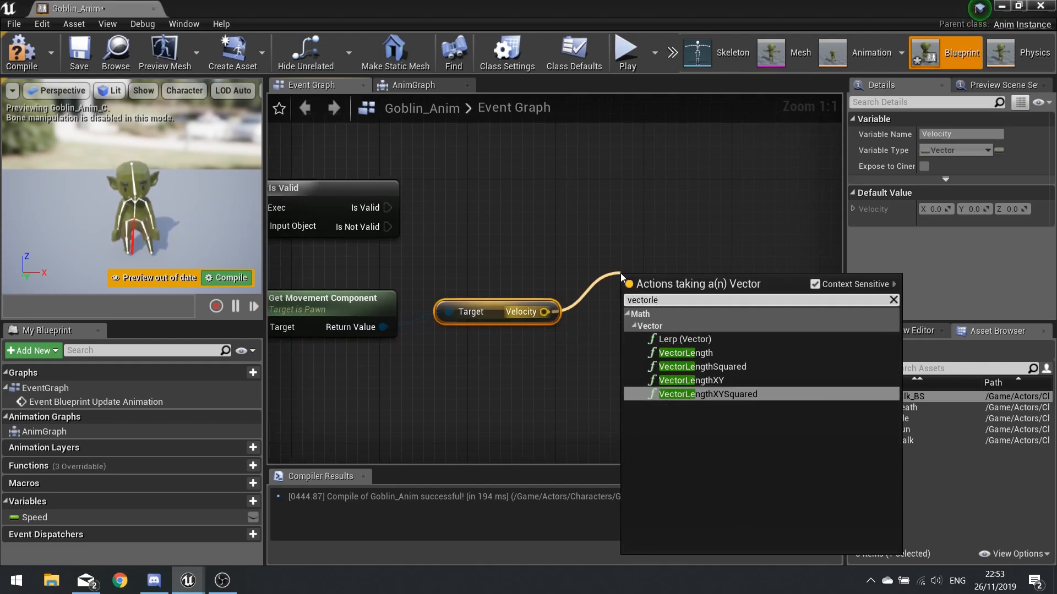
{"action": "left_click", "coordinate": [685, 352]}
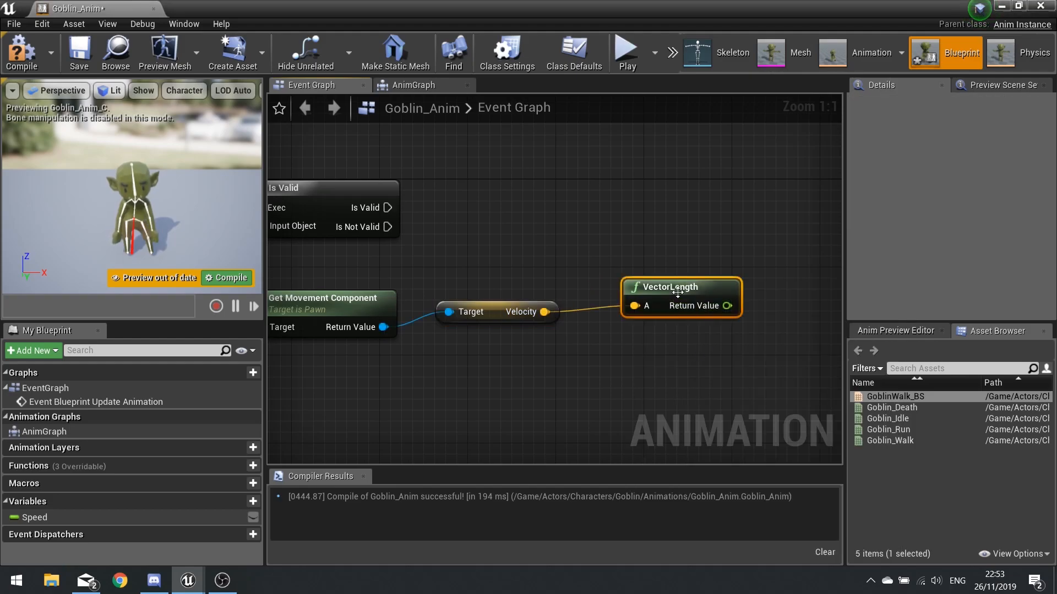
{"action": "left_click_drag", "start_coordinate": [681, 286], "coordinate": [648, 275]}
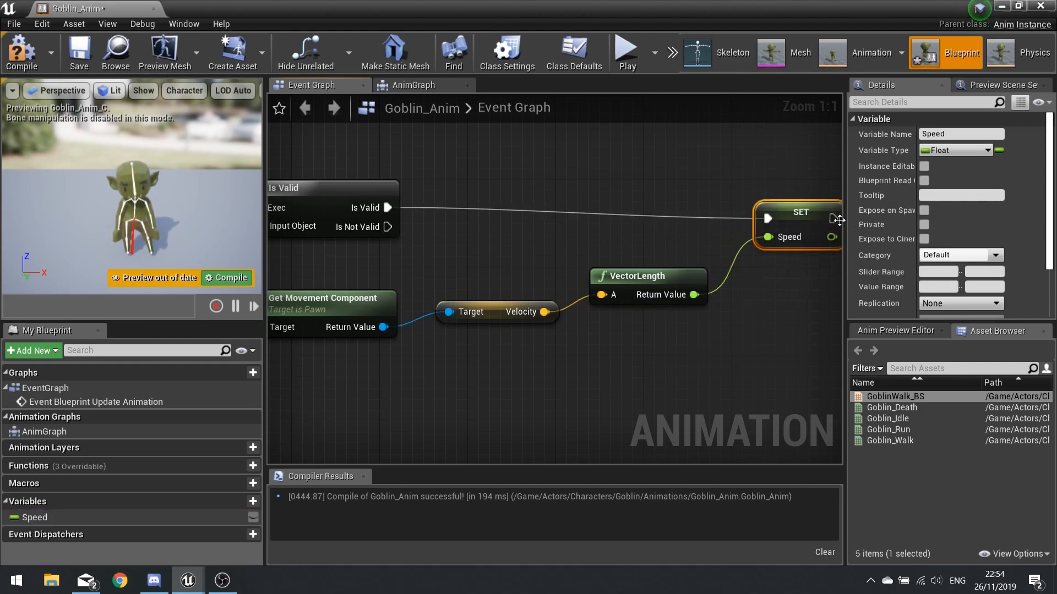
{"action": "left_click", "coordinate": [22, 52]}
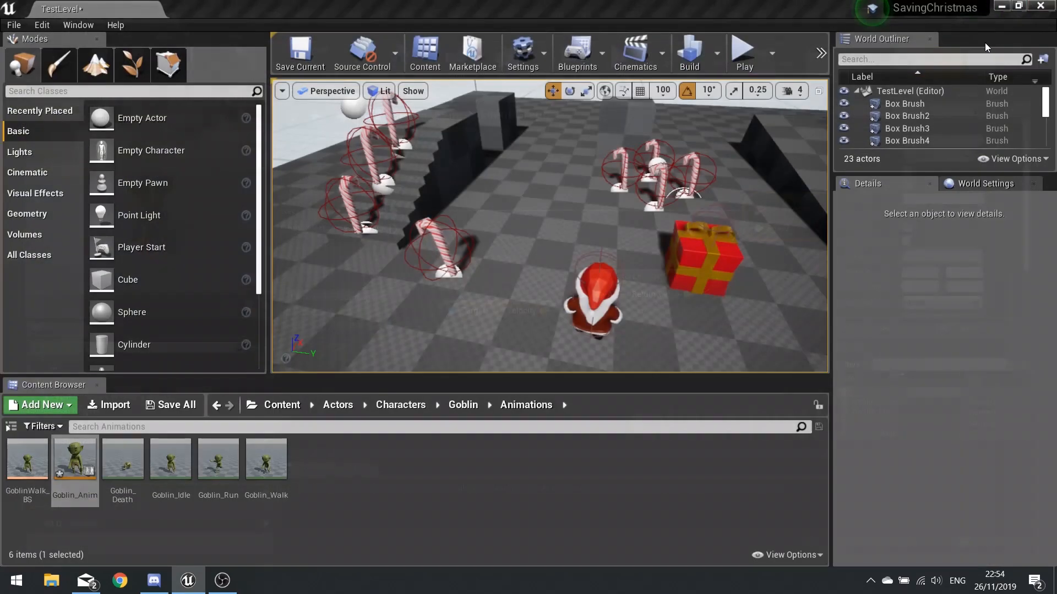
Step: Open the Goblin blueprint in the full editor and set the Mesh's Anim Class to Goblin_Anim
{"action": "left_click", "coordinate": [462, 405]}
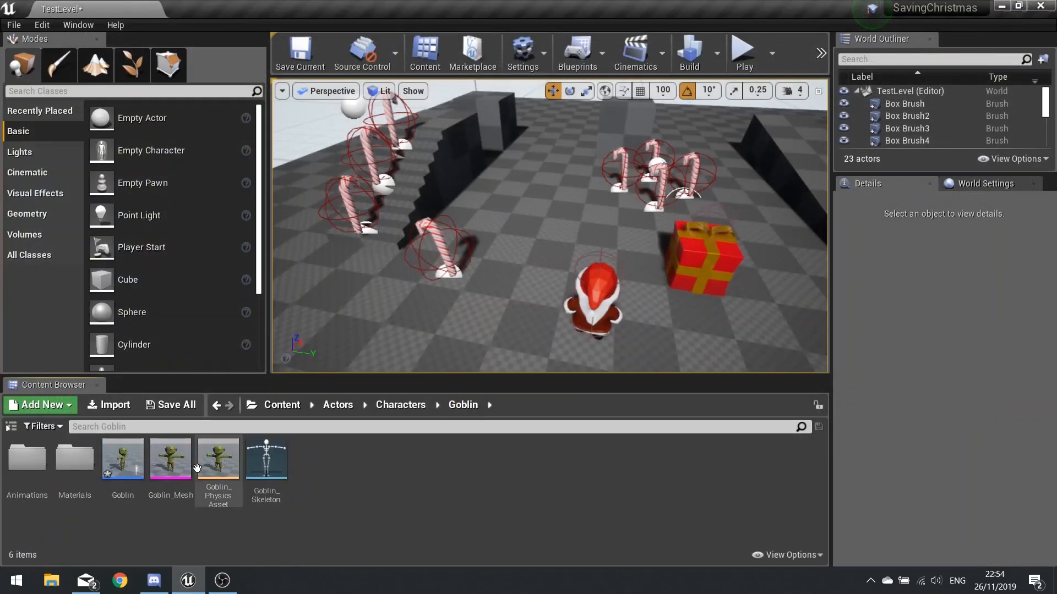
{"action": "double_click", "coordinate": [122, 459]}
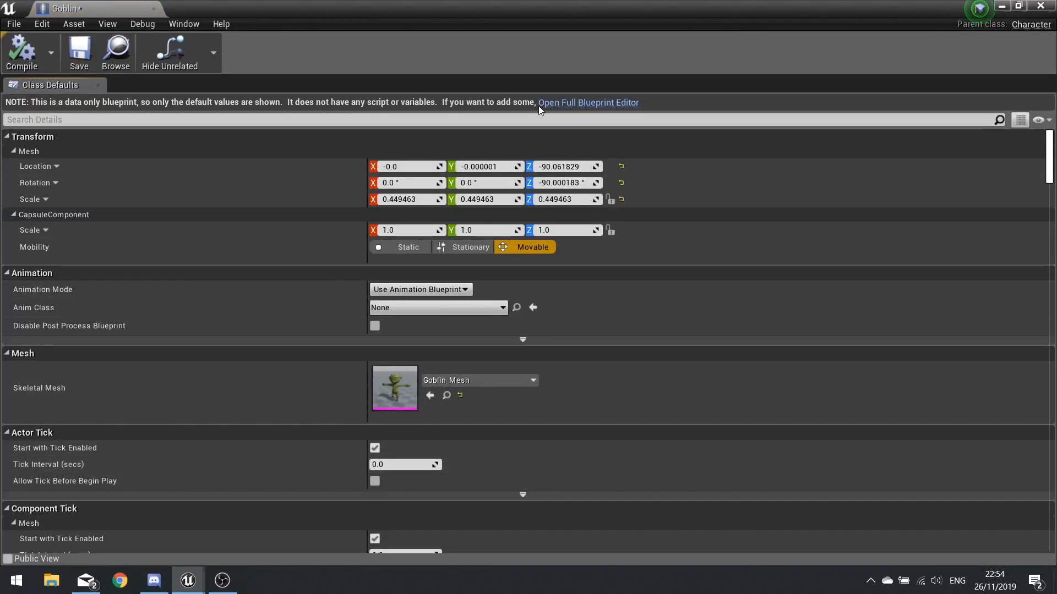
{"action": "left_click", "coordinate": [587, 102]}
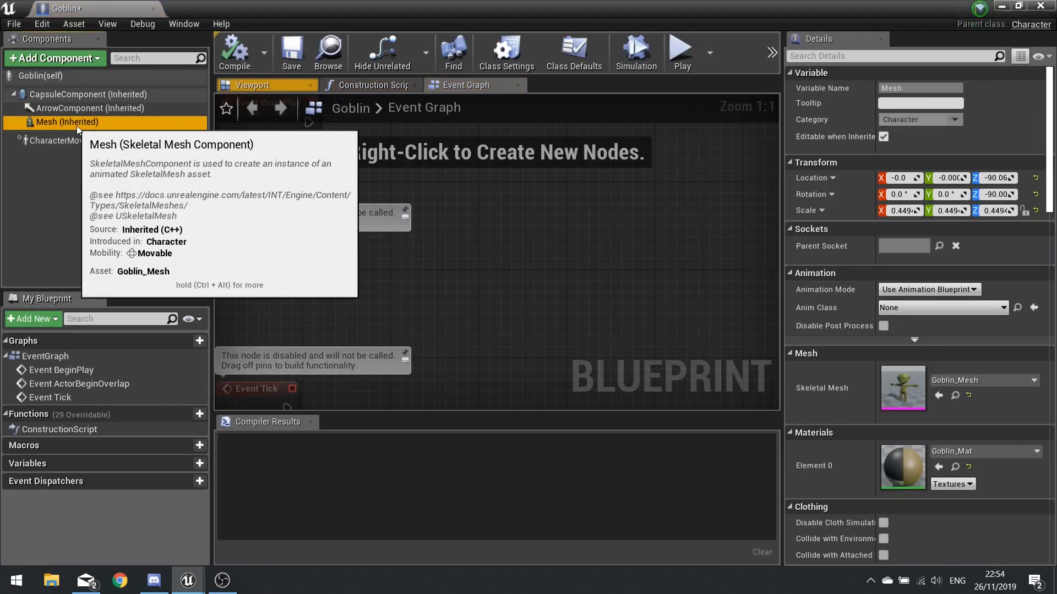
{"action": "left_click", "coordinate": [253, 85]}
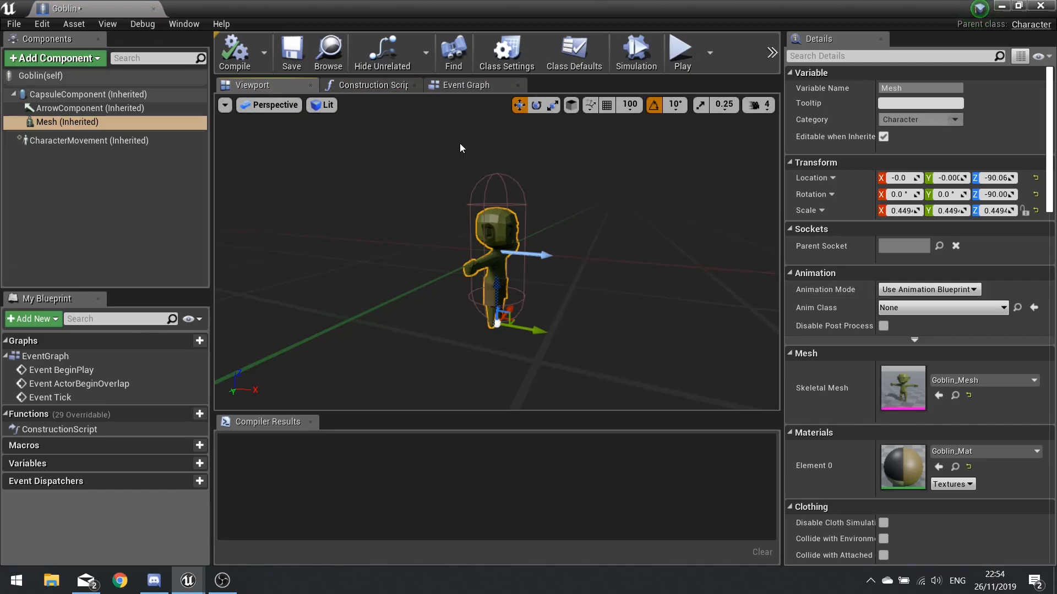
{"action": "mouse_move", "coordinate": [808, 289]}
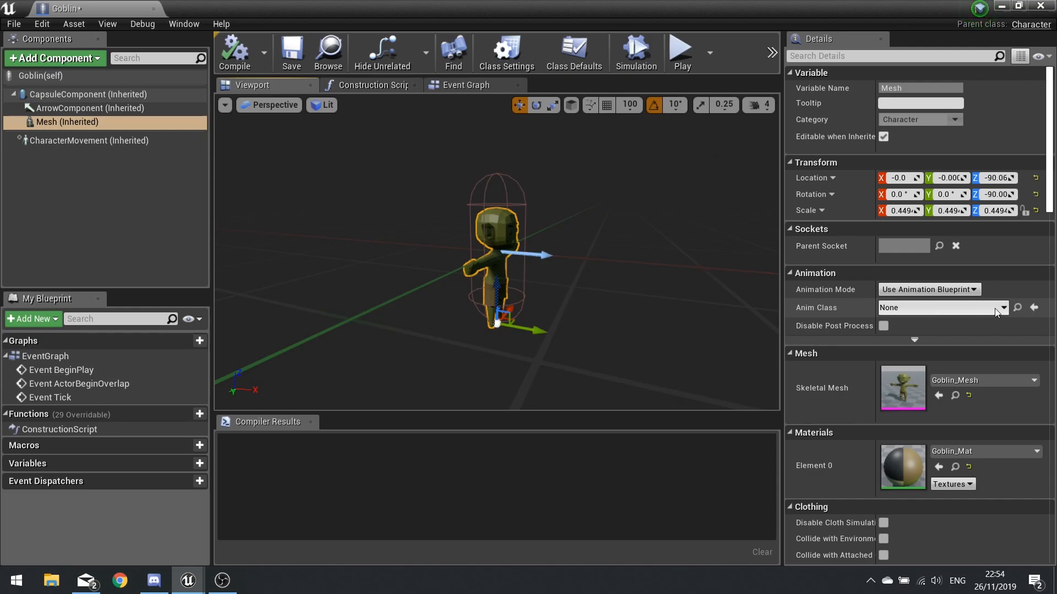
{"action": "left_click", "coordinate": [942, 307]}
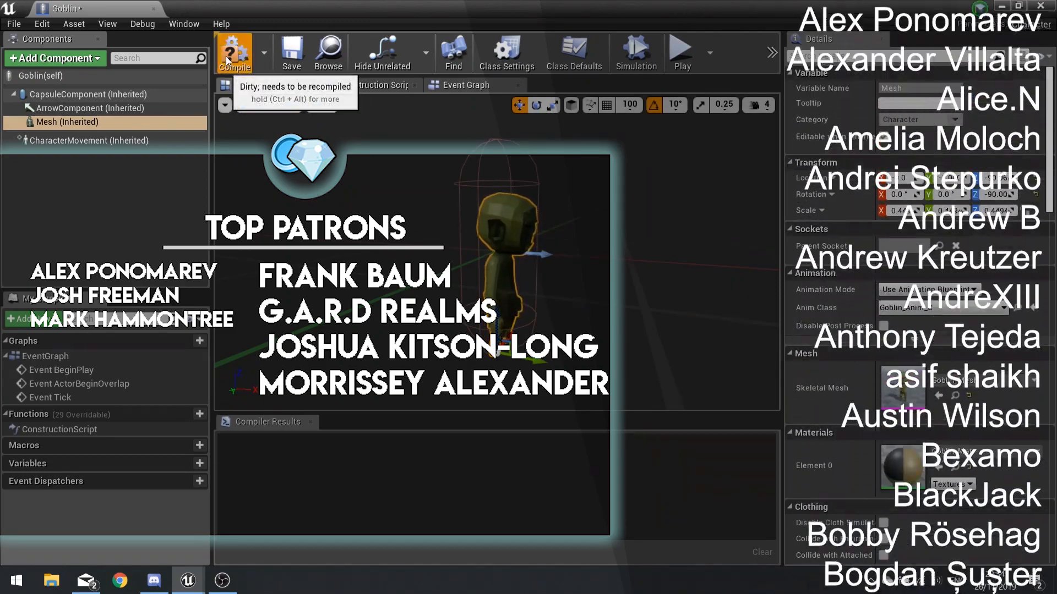
Step: Compile the Goblin blueprint with Goblin_Anim applied as its animation class
{"action": "left_click", "coordinate": [235, 53]}
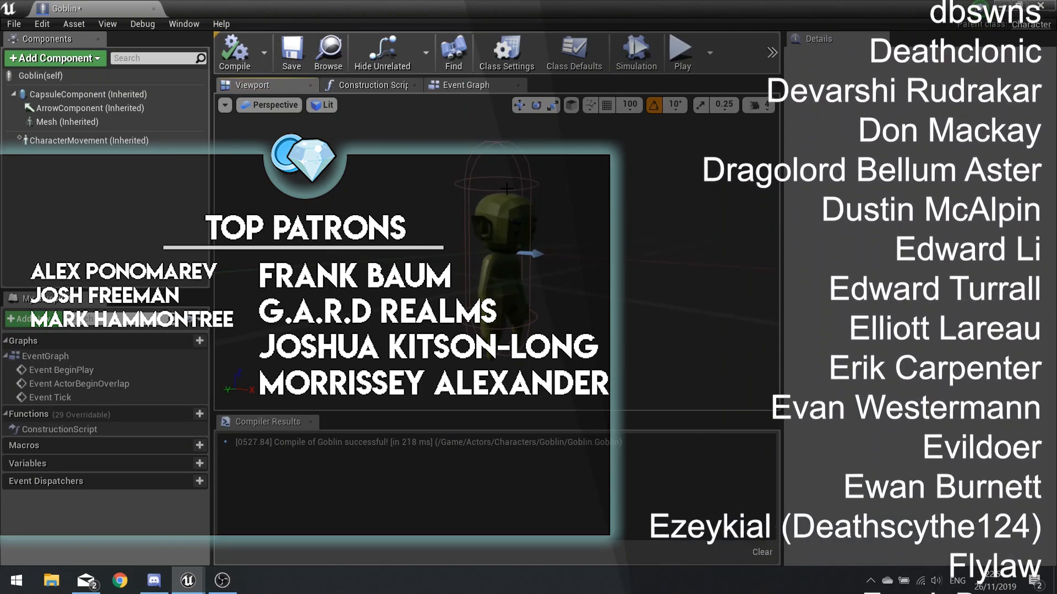
{"action": "scroll", "scroll_direction": "down", "scroll_amount": 3}
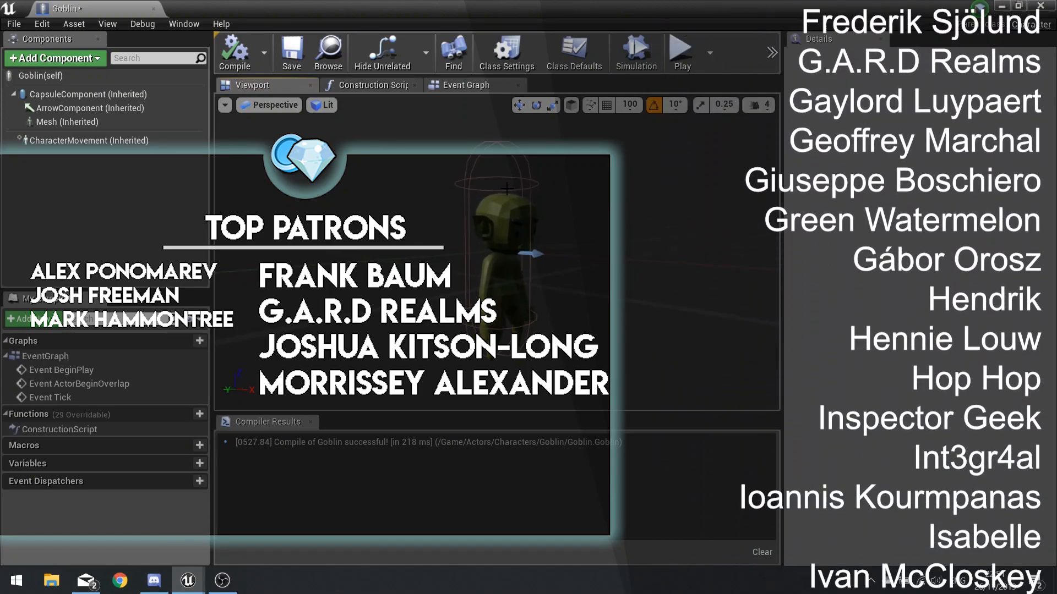